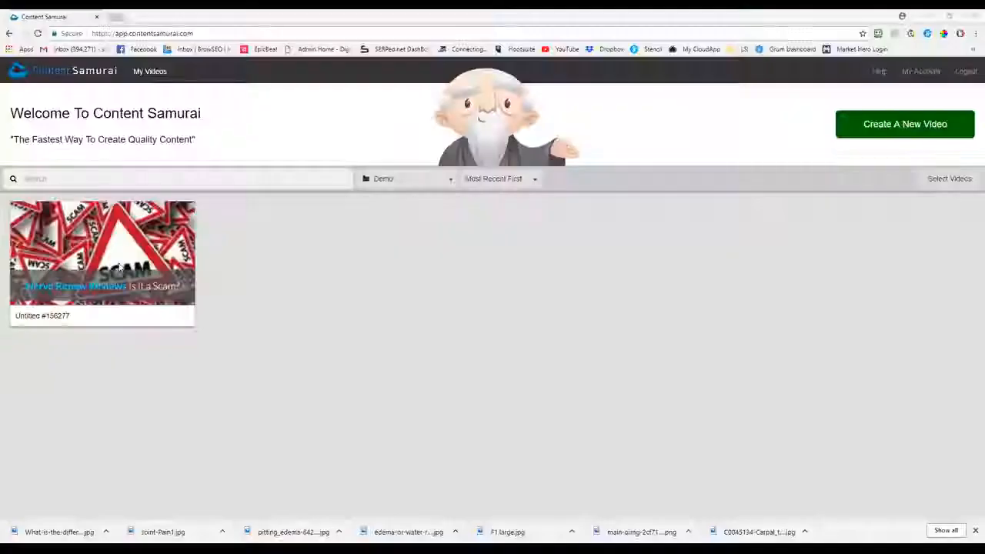
{"action": "mouse_move", "coordinate": [103, 262]}
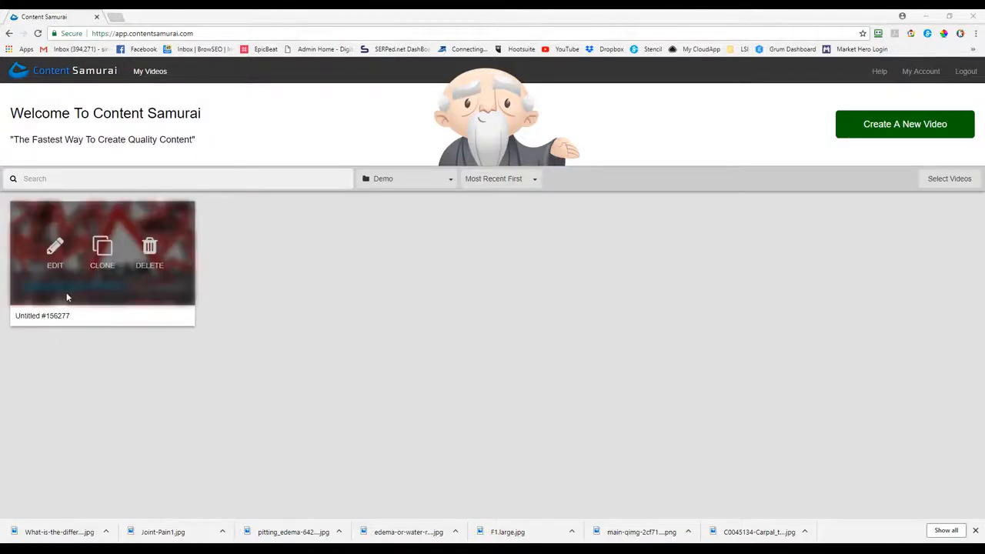
{"action": "mouse_move", "coordinate": [227, 239]}
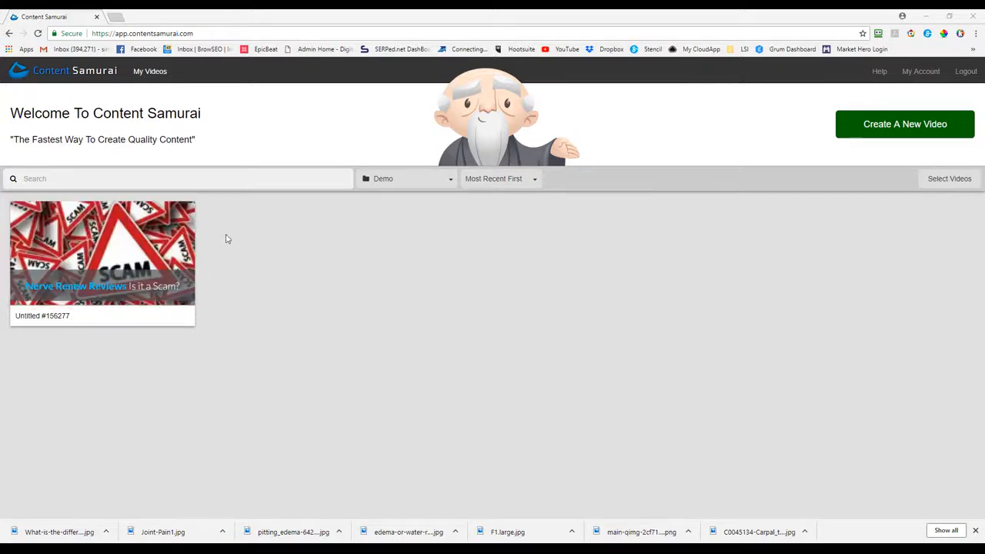
{"action": "mouse_move", "coordinate": [335, 418]}
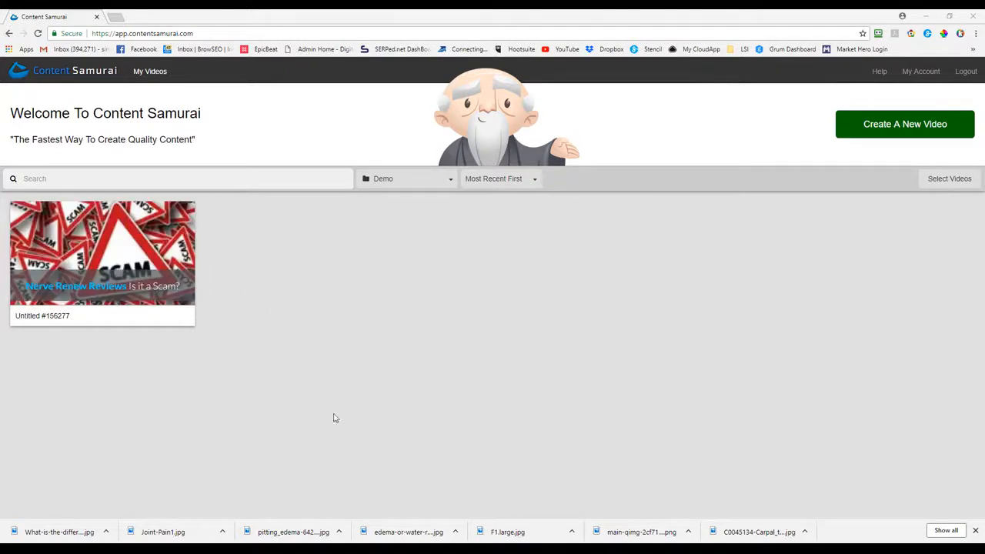
{"action": "mouse_move", "coordinate": [876, 143]}
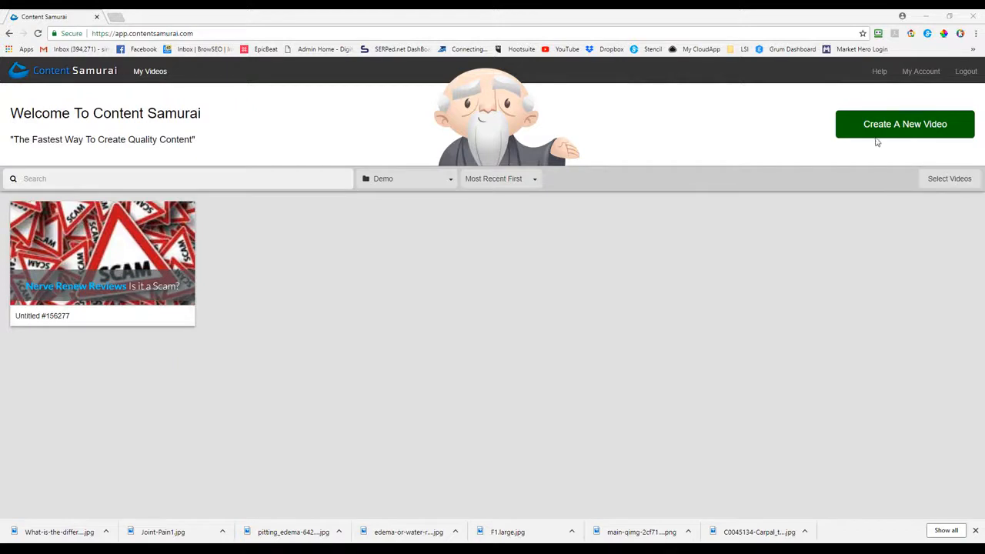
{"action": "mouse_move", "coordinate": [906, 124]}
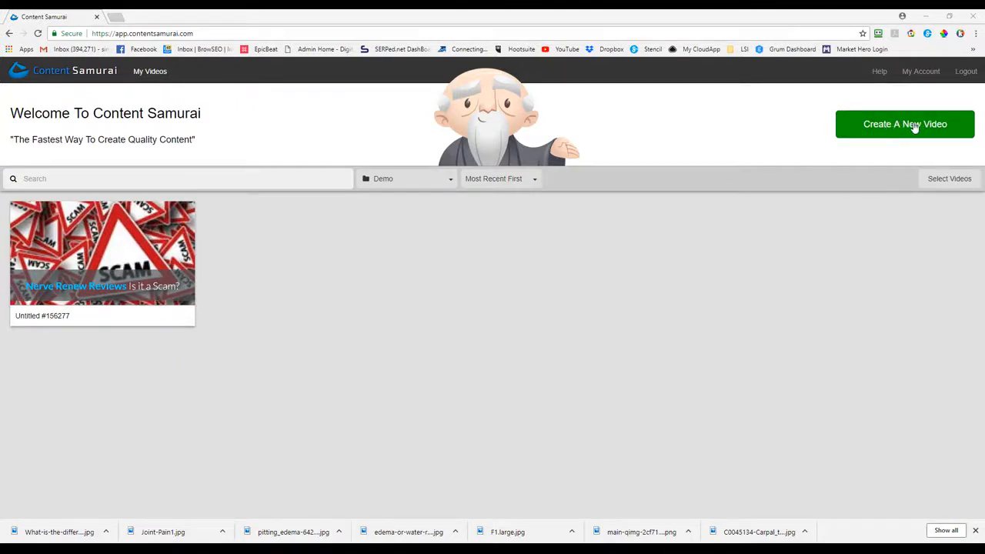
- Start a new video and browse the sales, other and property listing templates, returning to article-to-video
{"action": "left_click", "coordinate": [906, 124]}
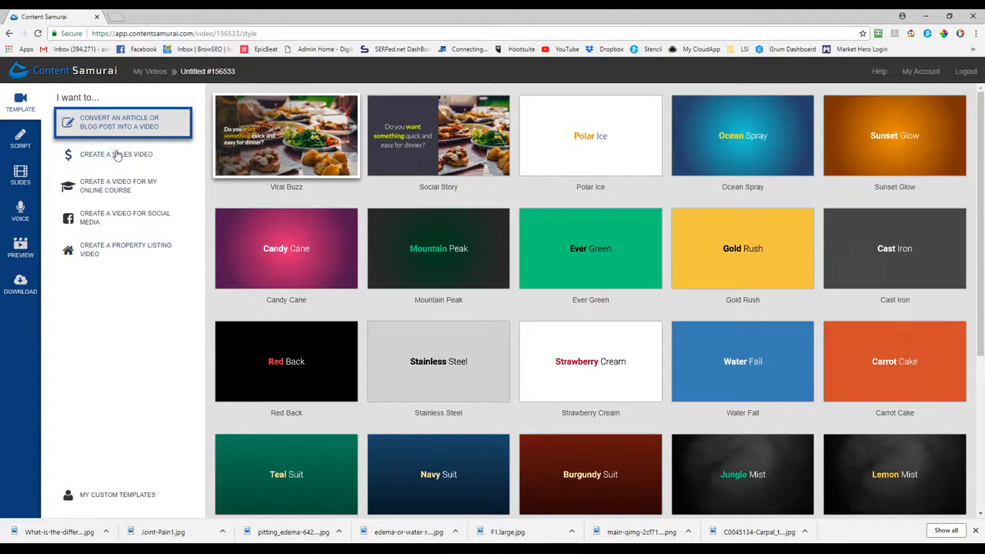
{"action": "mouse_move", "coordinate": [623, 363]}
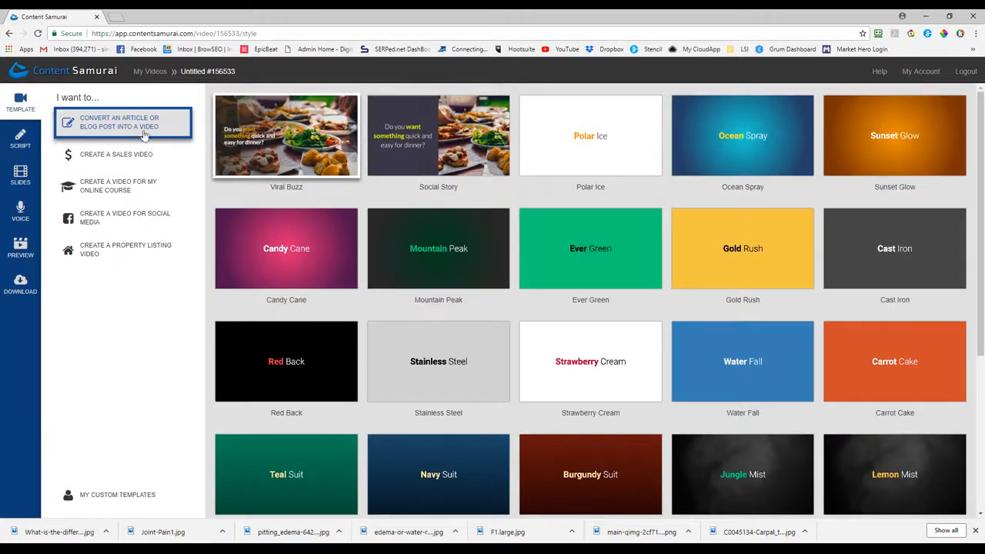
{"action": "left_click", "coordinate": [116, 154]}
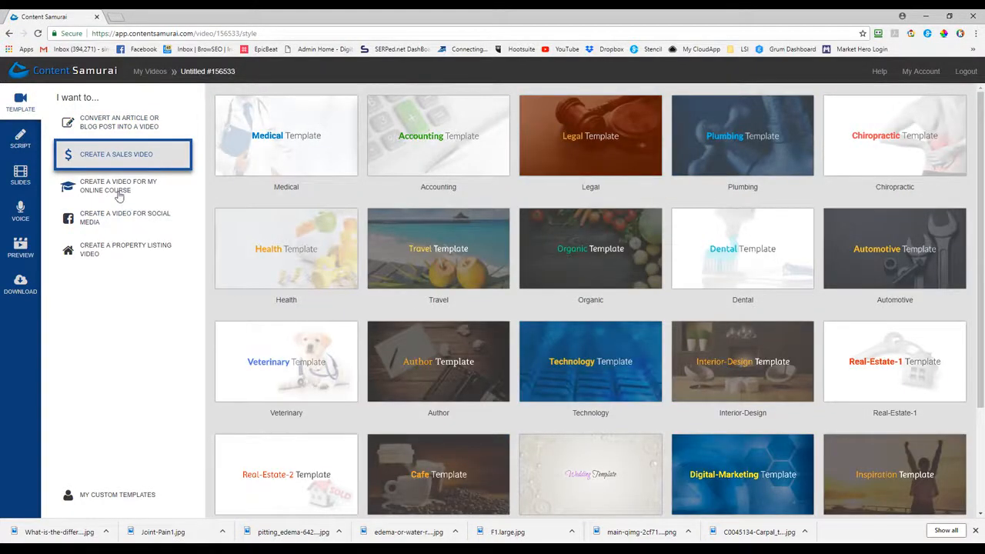
{"action": "mouse_move", "coordinate": [113, 190]}
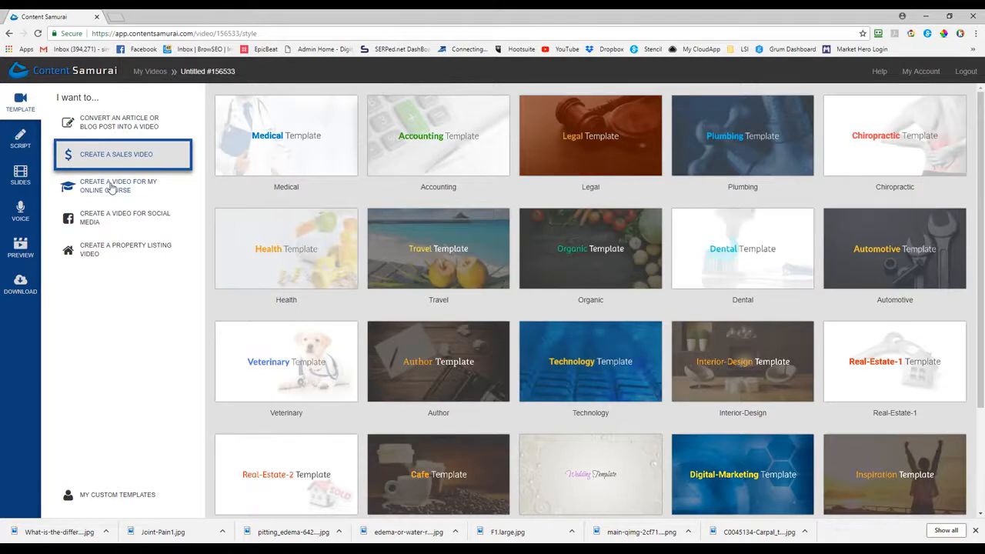
{"action": "left_click", "coordinate": [118, 185]}
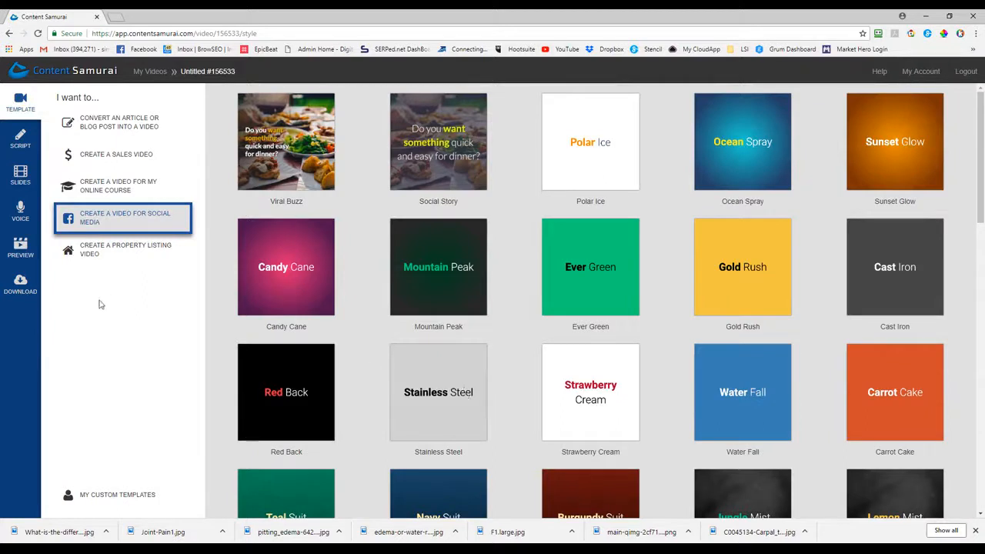
{"action": "left_click", "coordinate": [125, 249]}
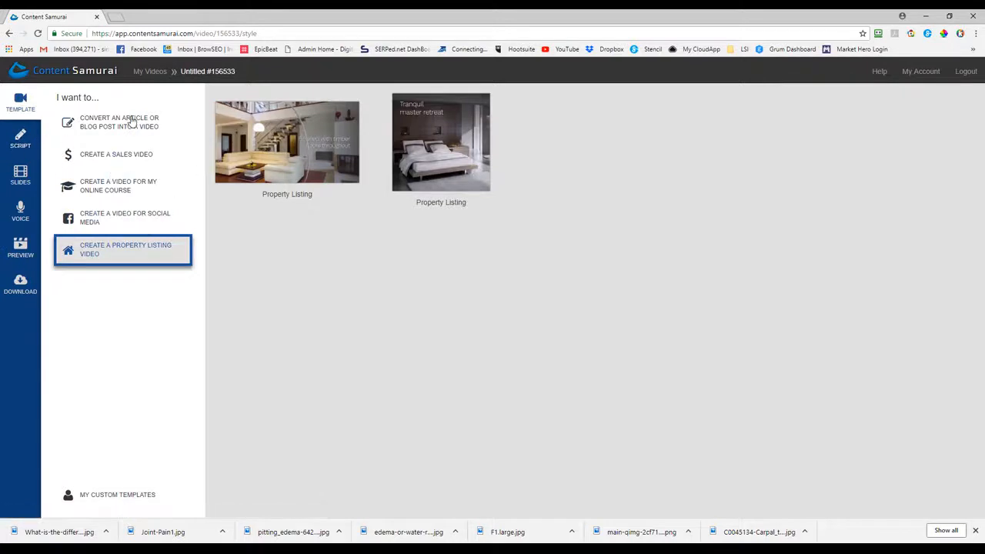
{"action": "left_click", "coordinate": [119, 122]}
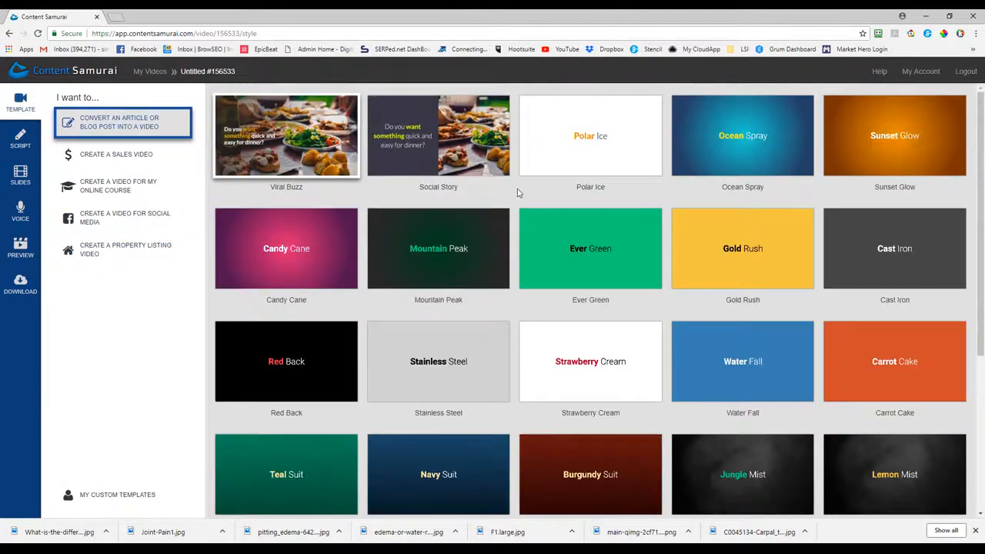
- Choose an article template and paste the Sytropin side-effects text as the video script
{"action": "left_click", "coordinate": [438, 134]}
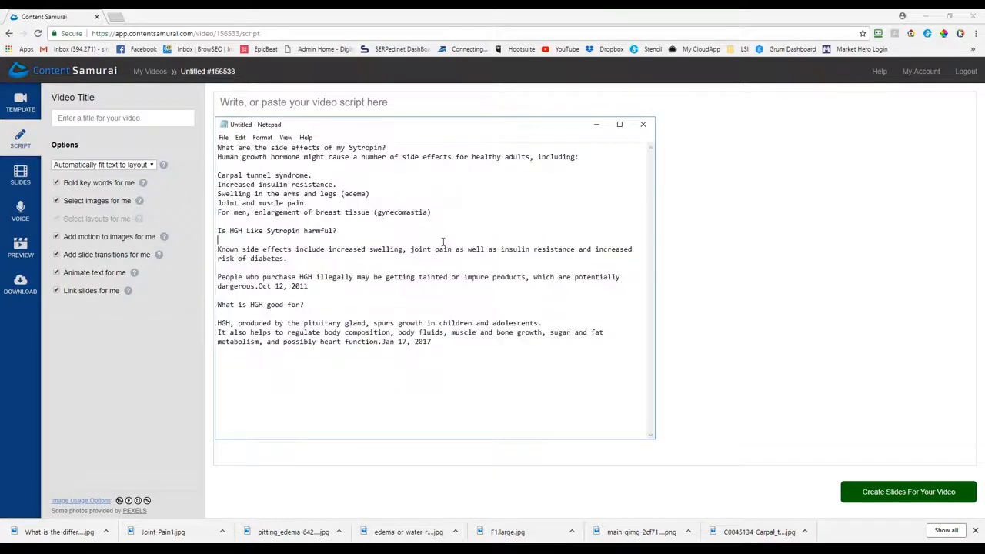
{"action": "left_click", "coordinate": [643, 124]}
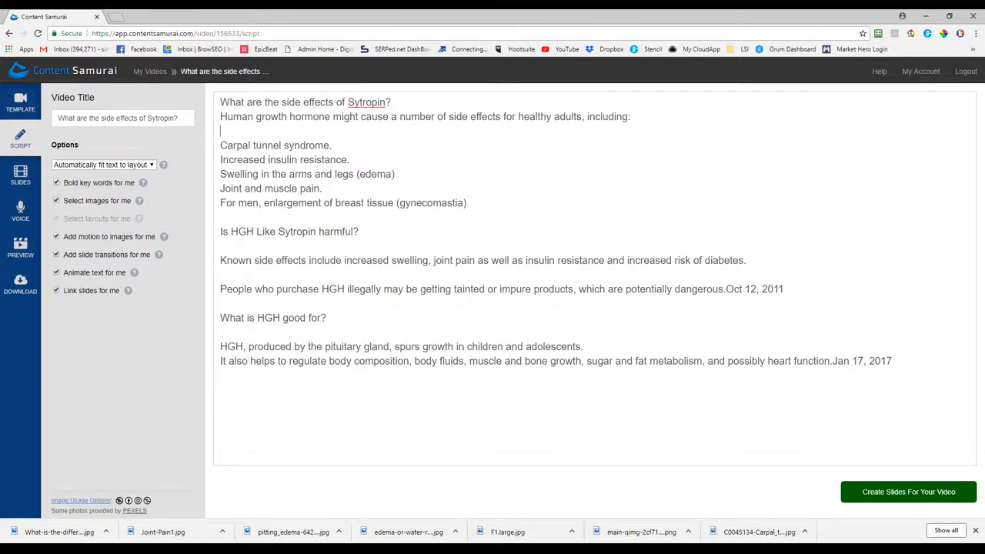
{"action": "mouse_move", "coordinate": [159, 363]}
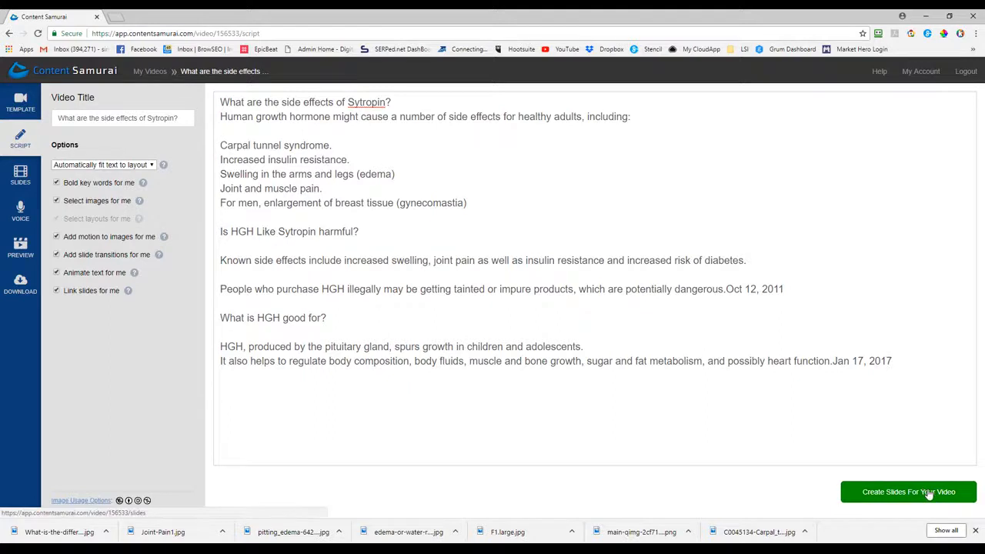
- Generate 15 slides from the script and review them, including the insulin-resistance slide
{"action": "left_click", "coordinate": [909, 492]}
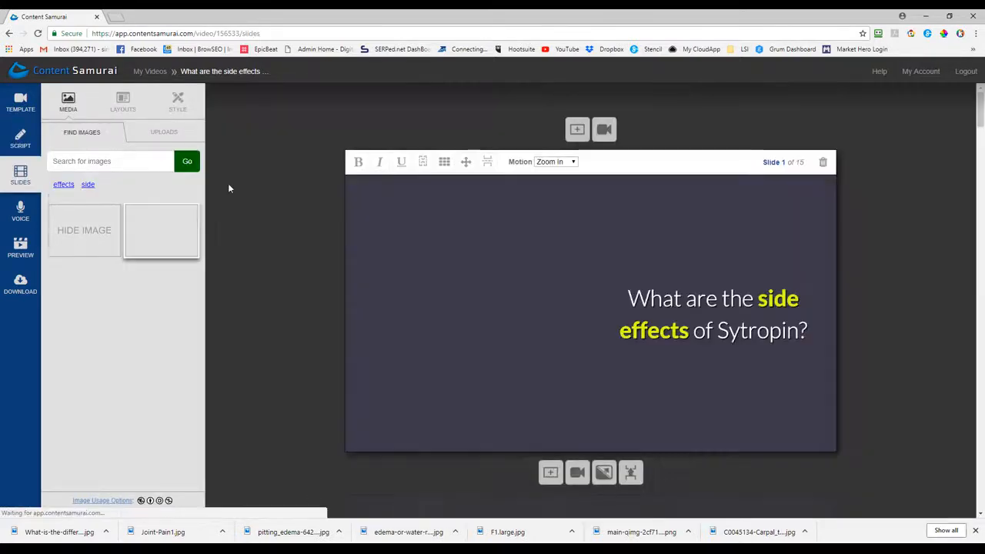
{"action": "left_click", "coordinate": [161, 231]}
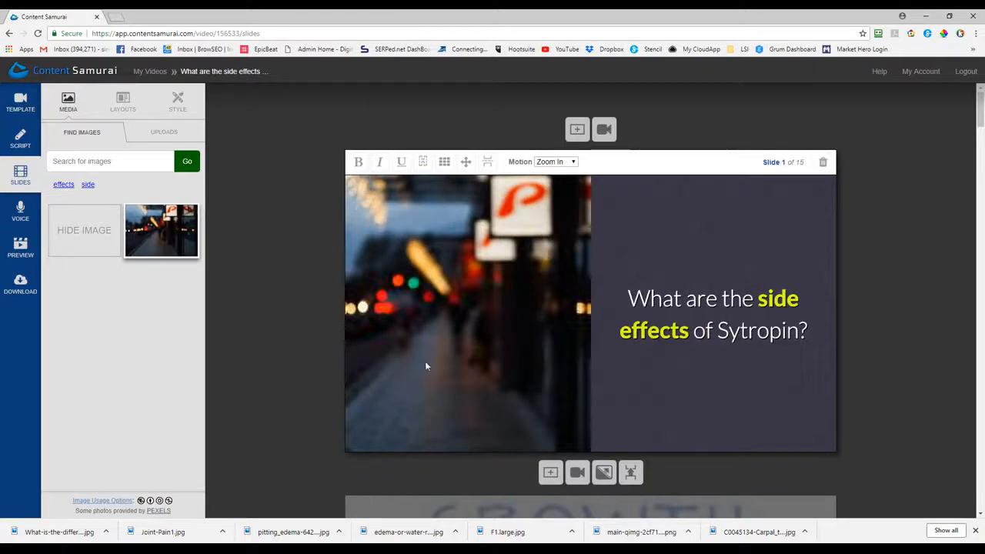
{"action": "scroll", "scroll_direction": "down", "scroll_amount": 3}
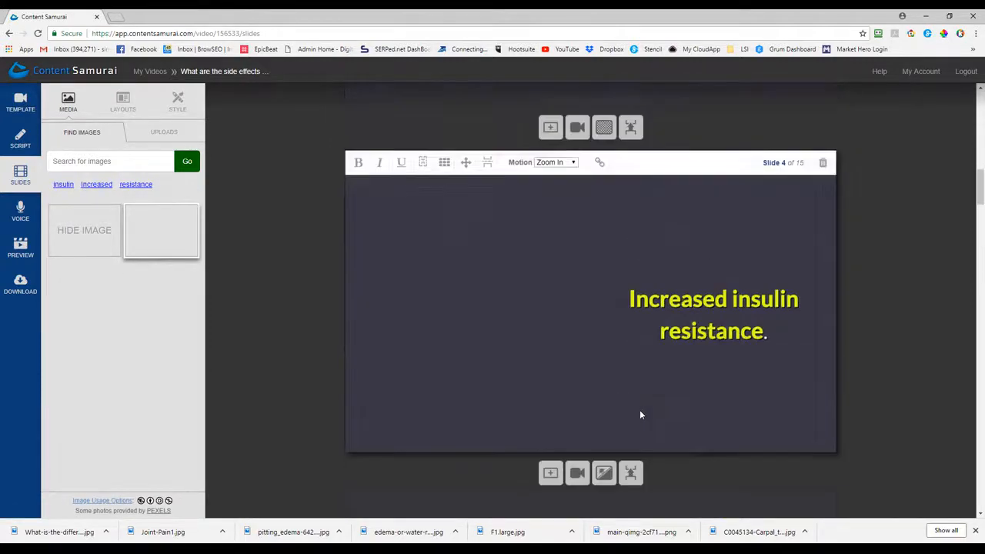
{"action": "scroll", "scroll_direction": "down", "scroll_amount": 3}
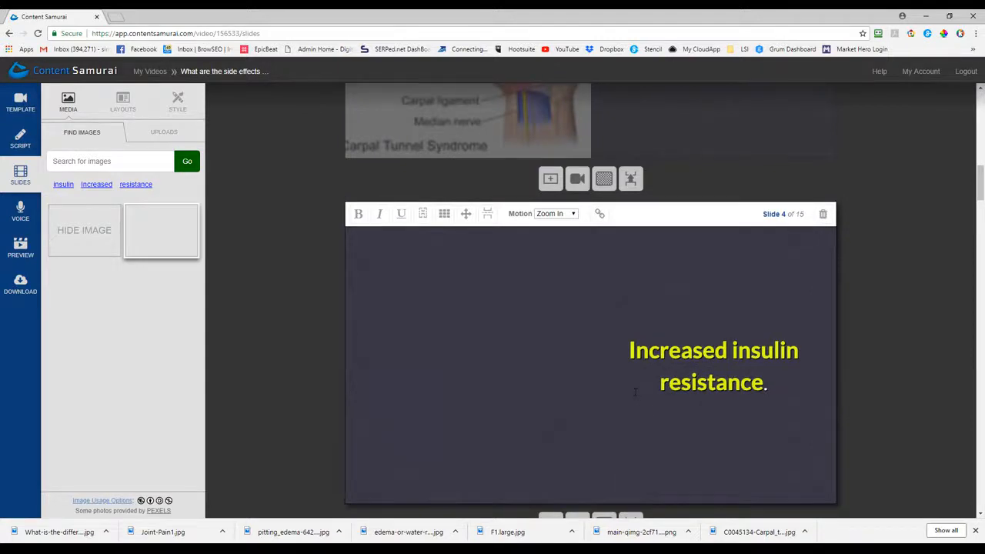
{"action": "left_click", "coordinate": [161, 231]}
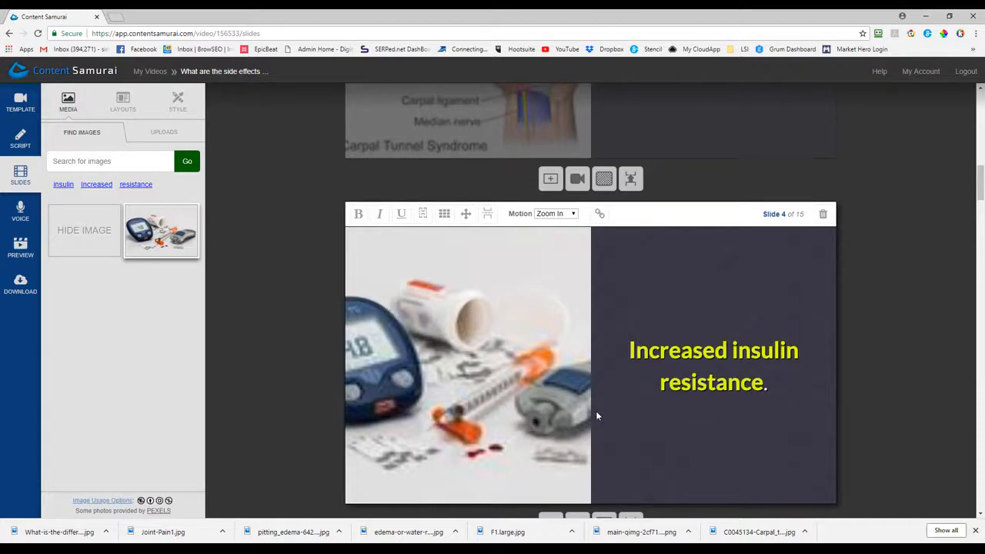
{"action": "mouse_move", "coordinate": [591, 410]}
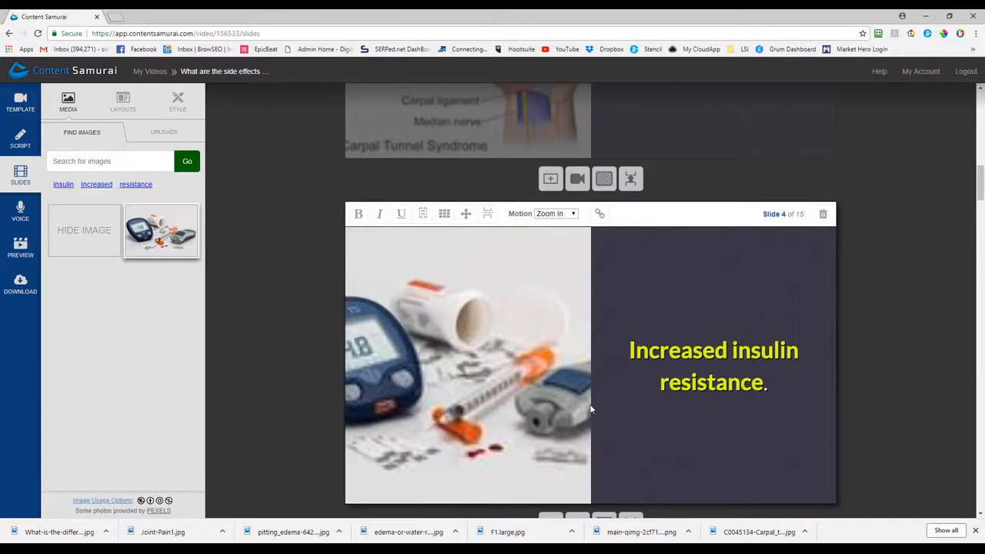
{"action": "scroll", "scroll_direction": "down", "scroll_amount": 3}
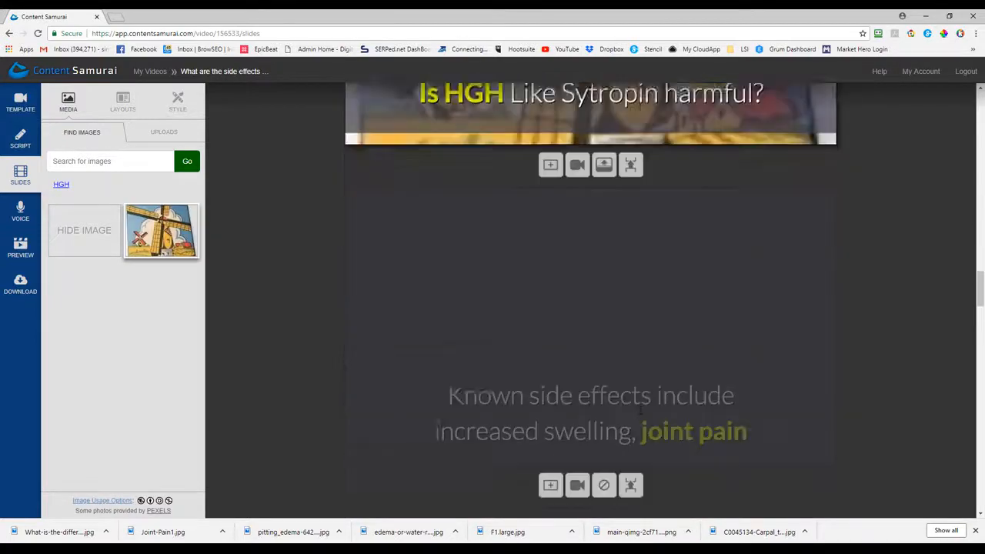
{"action": "scroll", "scroll_direction": "down", "scroll_amount": 3}
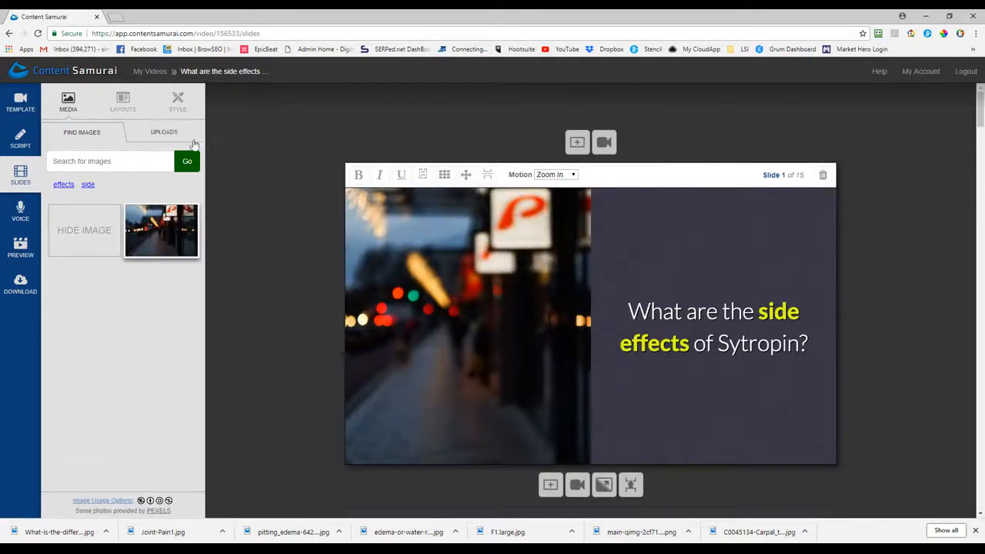
- Put uploaded images on slides, a swollen legs photo for edema and a muscular man for gynecomastia
{"action": "left_click", "coordinate": [164, 132]}
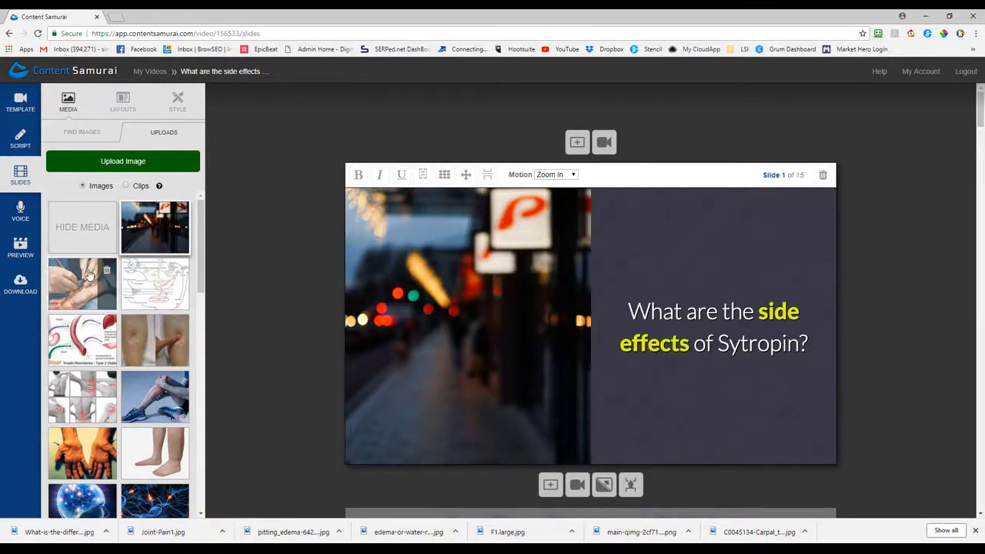
{"action": "left_click", "coordinate": [82, 284]}
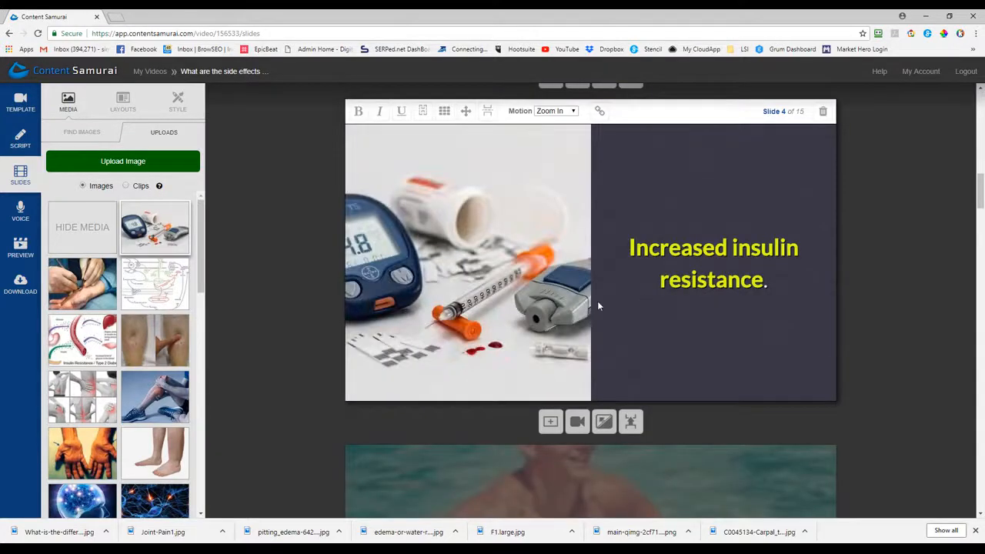
{"action": "scroll", "scroll_direction": "down", "scroll_amount": 3}
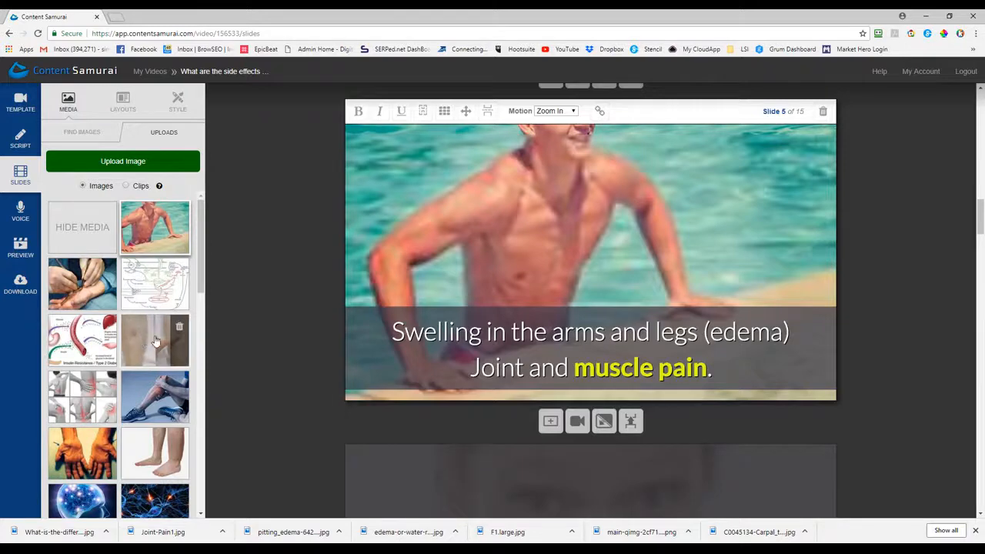
{"action": "left_click", "coordinate": [154, 341]}
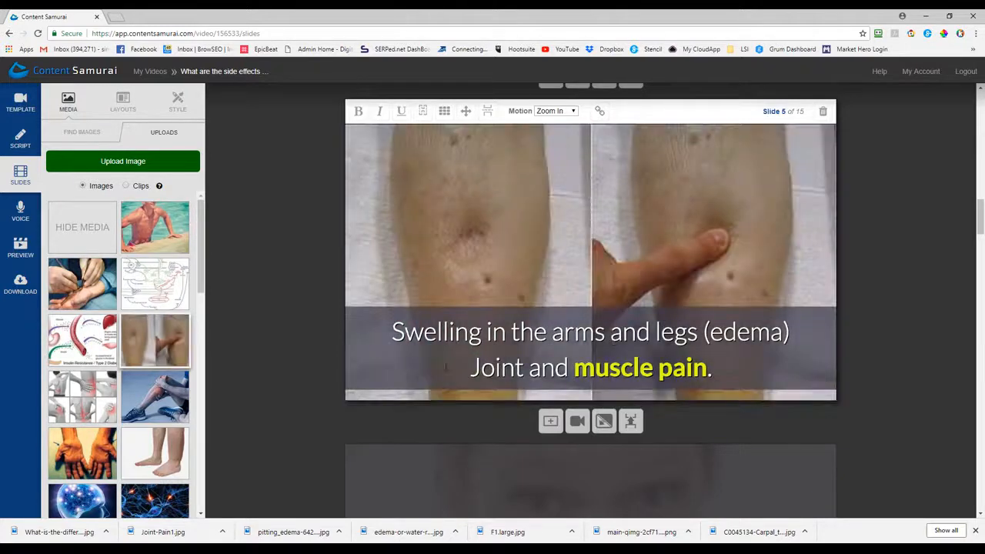
{"action": "scroll", "scroll_direction": "down", "scroll_amount": 3}
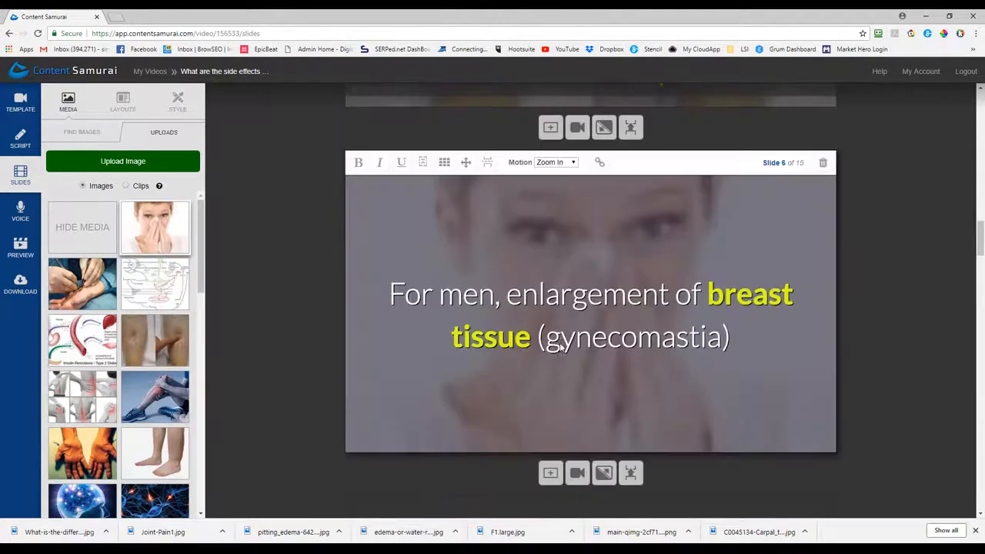
{"action": "scroll", "scroll_direction": "down", "scroll_amount": 3}
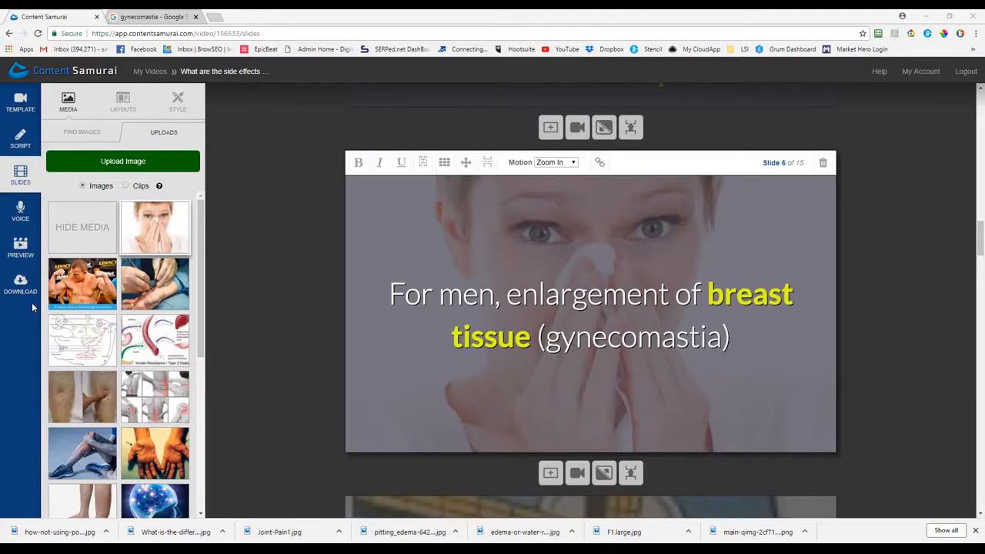
{"action": "left_click", "coordinate": [83, 285]}
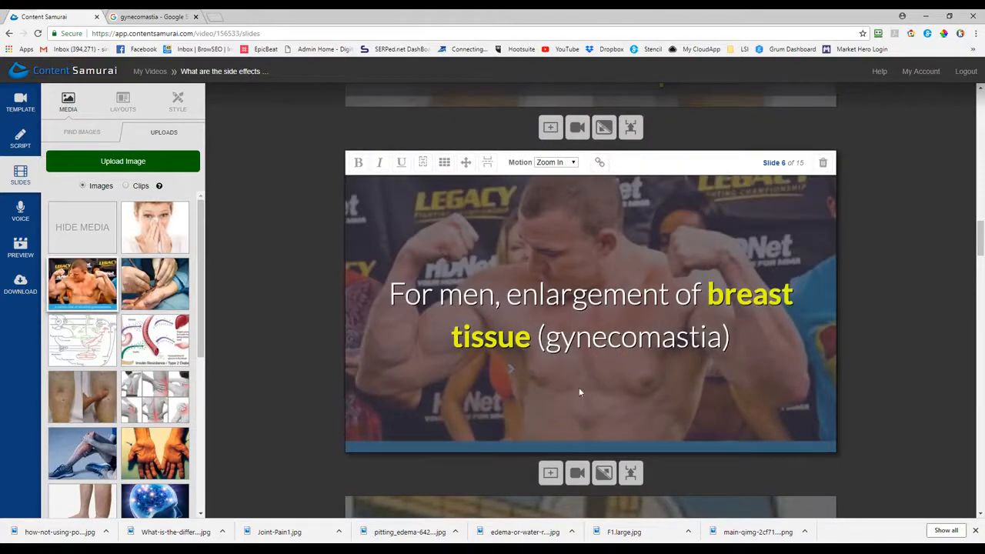
- Scroll through the later slides and assign another uploaded image
{"action": "scroll", "scroll_direction": "down", "scroll_amount": 3}
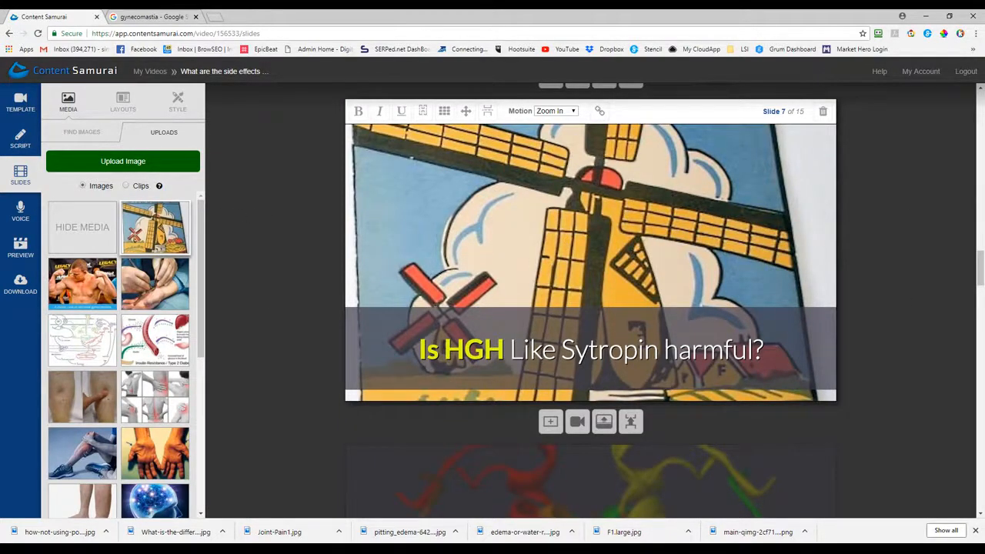
{"action": "scroll", "scroll_direction": "down", "scroll_amount": 3}
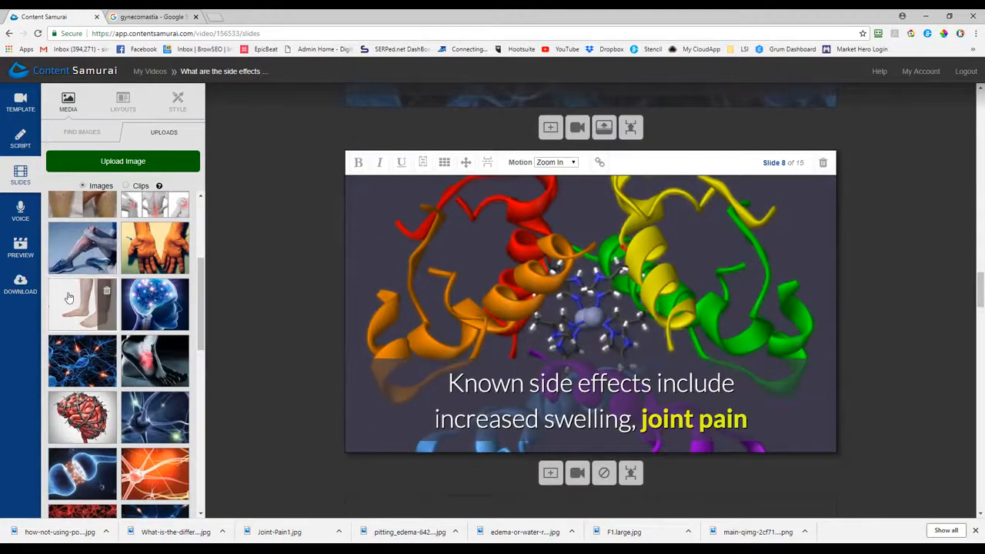
{"action": "scroll", "scroll_direction": "down", "scroll_amount": 3}
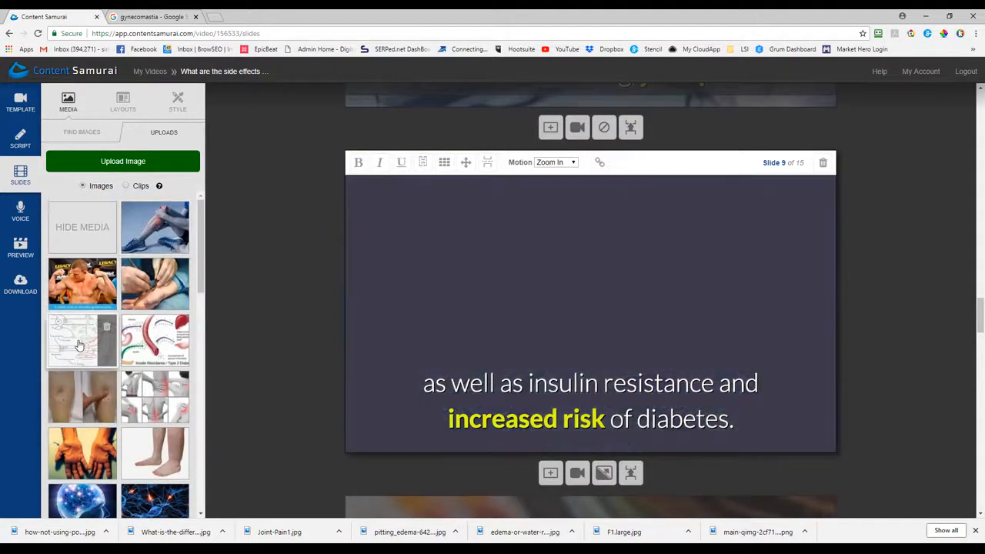
{"action": "left_click", "coordinate": [83, 340]}
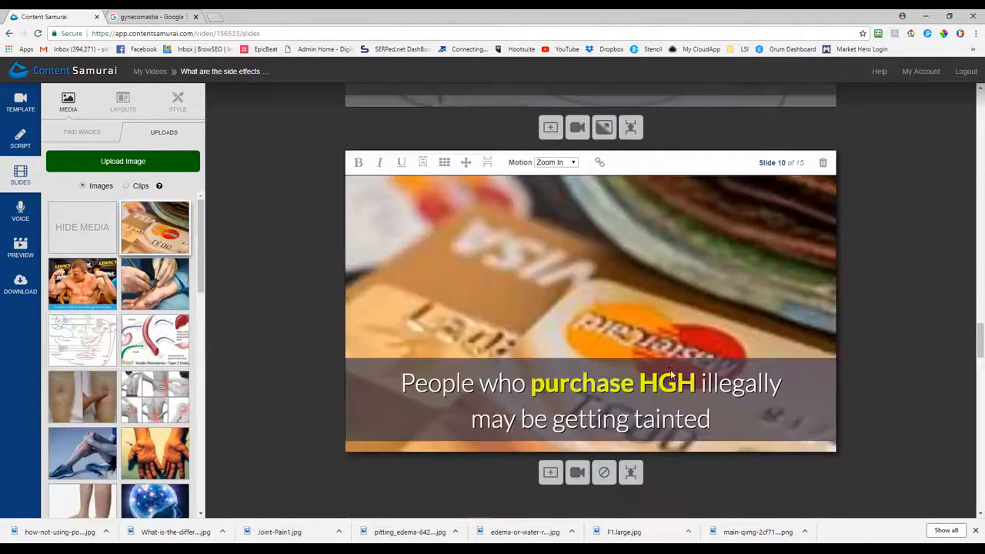
{"action": "scroll", "scroll_direction": "down", "scroll_amount": 3}
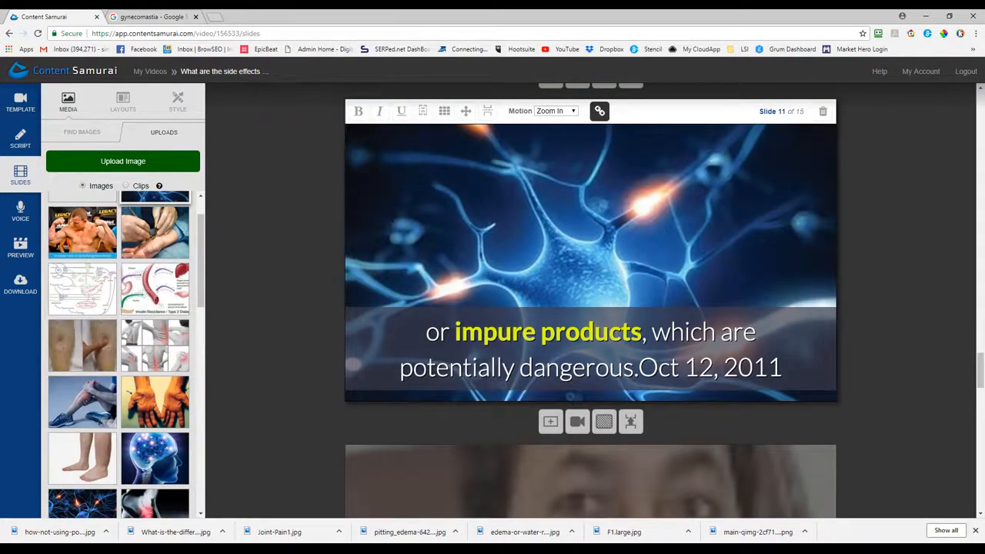
{"action": "scroll", "scroll_direction": "down", "scroll_amount": 3}
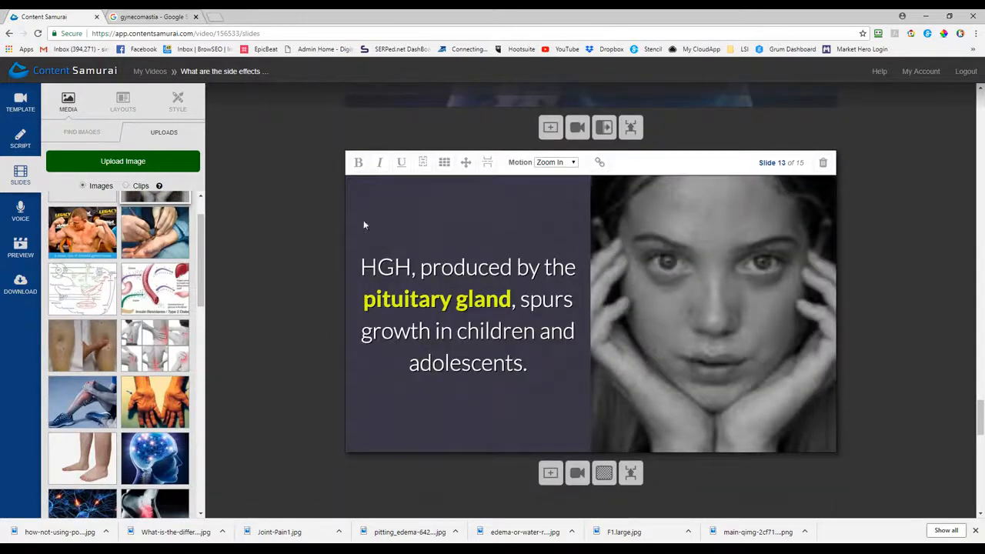
{"action": "mouse_move", "coordinate": [137, 276]}
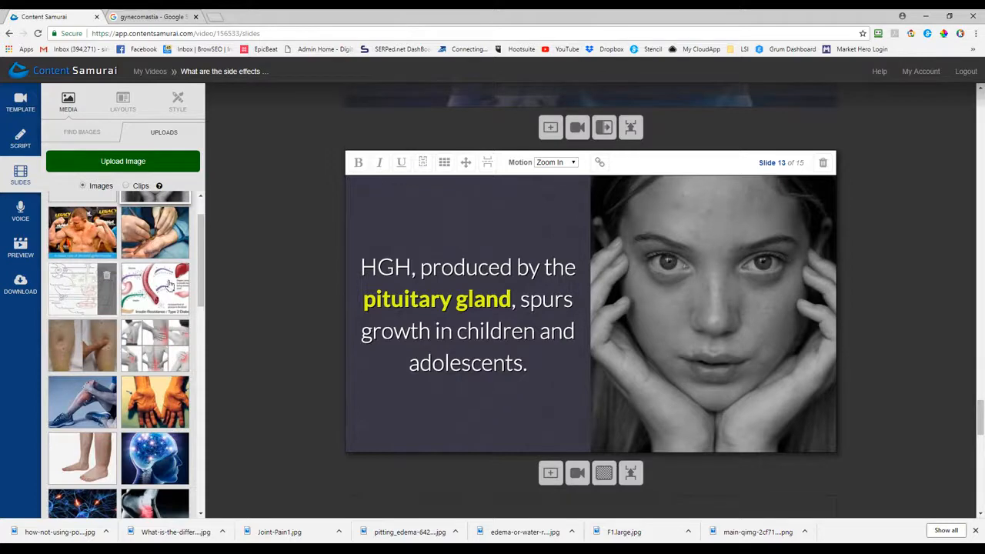
- Delete an unwanted uploaded image and scroll to the end of the slides
{"action": "left_click", "coordinate": [179, 275]}
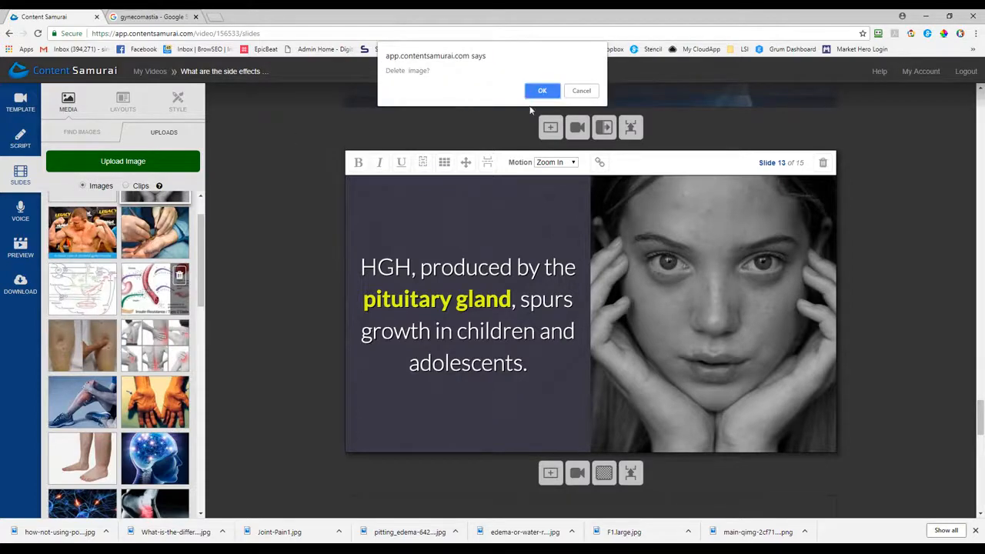
{"action": "left_click", "coordinate": [542, 90]}
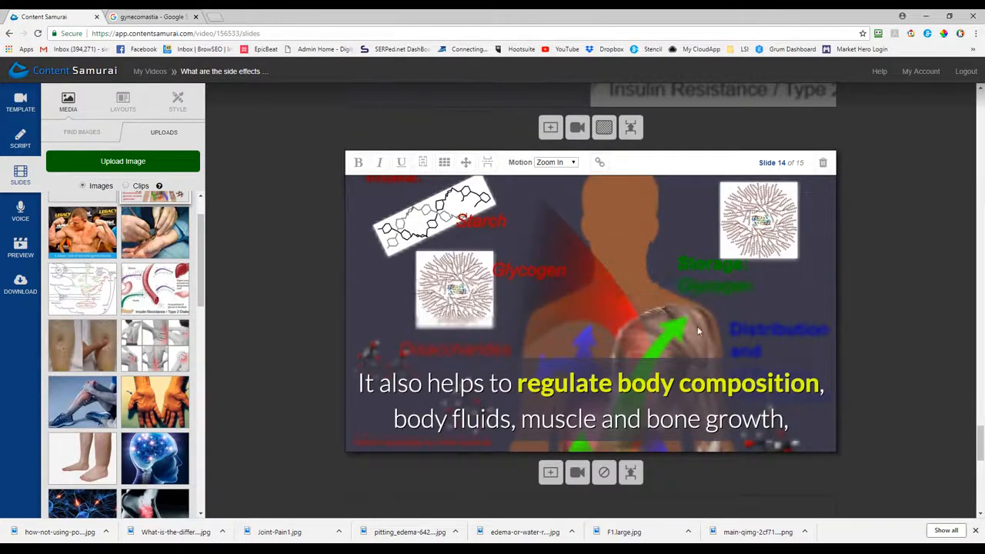
{"action": "scroll", "scroll_direction": "down", "scroll_amount": 3}
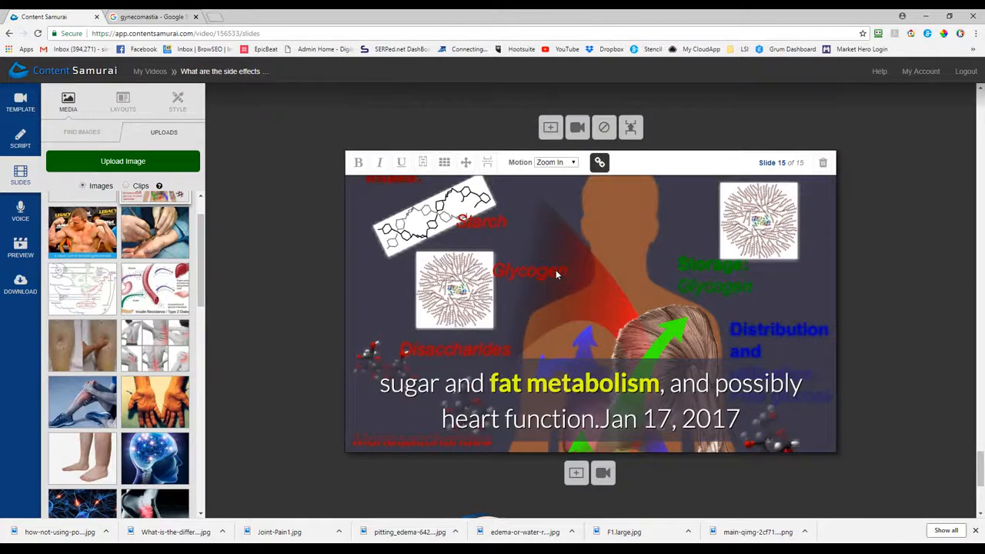
{"action": "mouse_move", "coordinate": [226, 298]}
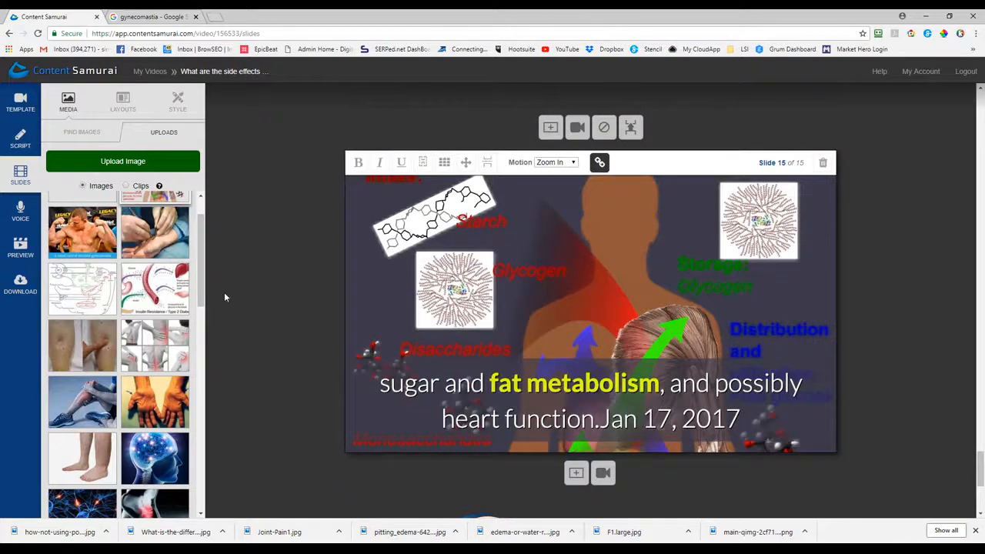
{"action": "mouse_move", "coordinate": [598, 271]}
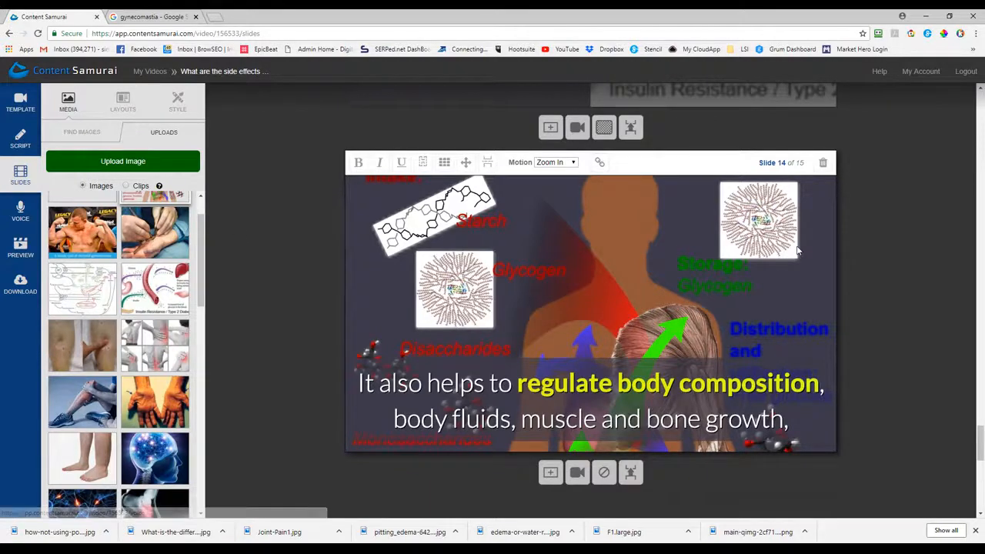
{"action": "scroll", "scroll_direction": "down", "scroll_amount": 3}
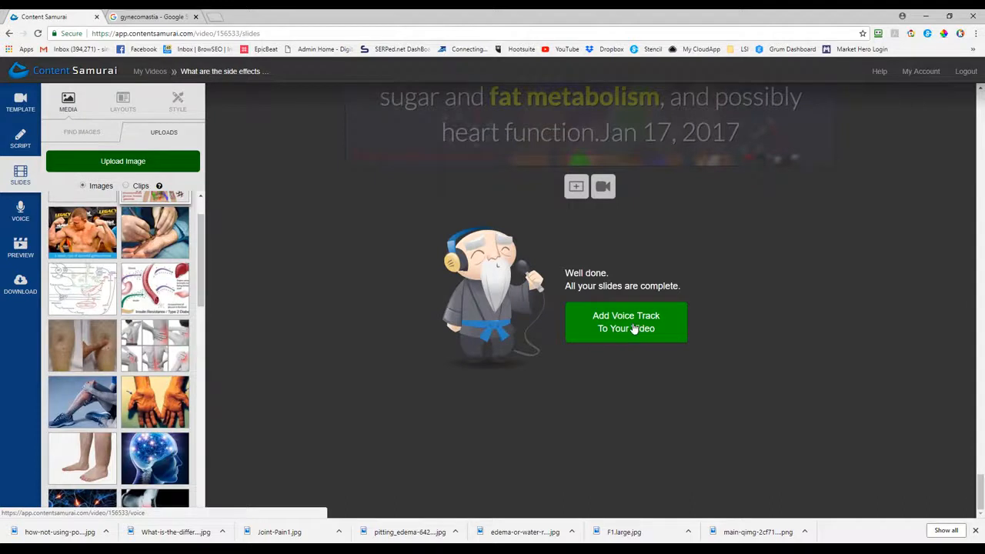
- Open the Voice Track Options page with 'Add Voice Track To Your Video'
{"action": "left_click", "coordinate": [626, 321]}
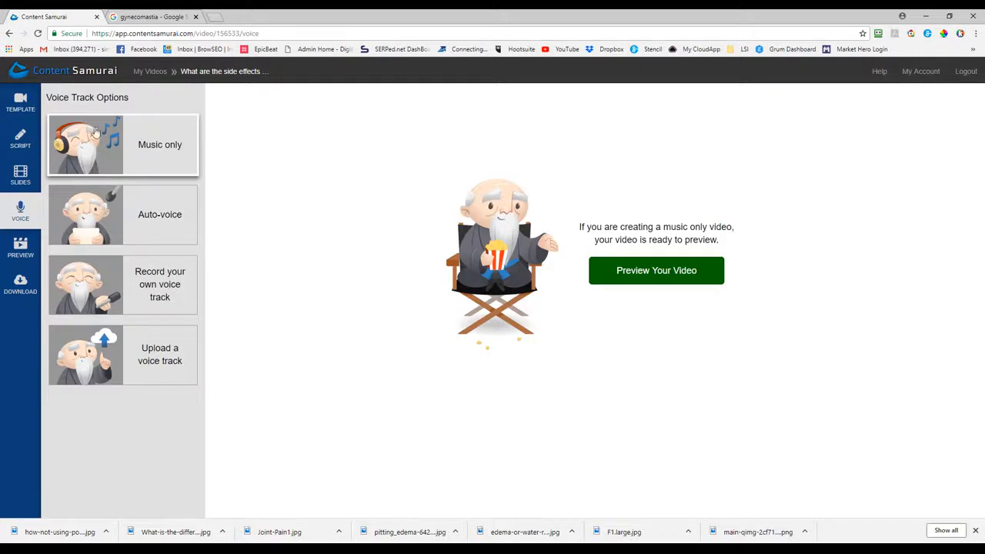
{"action": "mouse_move", "coordinate": [107, 215]}
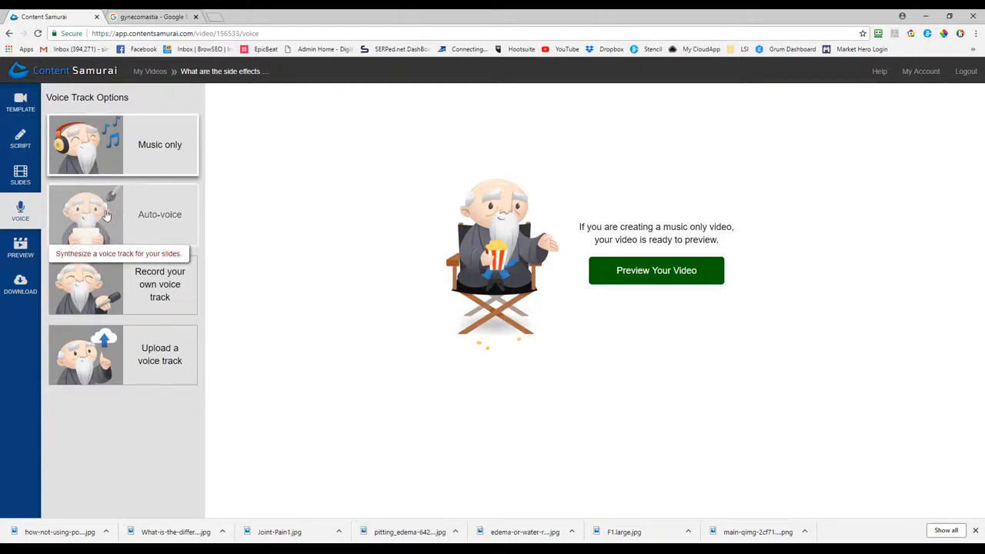
{"action": "mouse_move", "coordinate": [104, 147]}
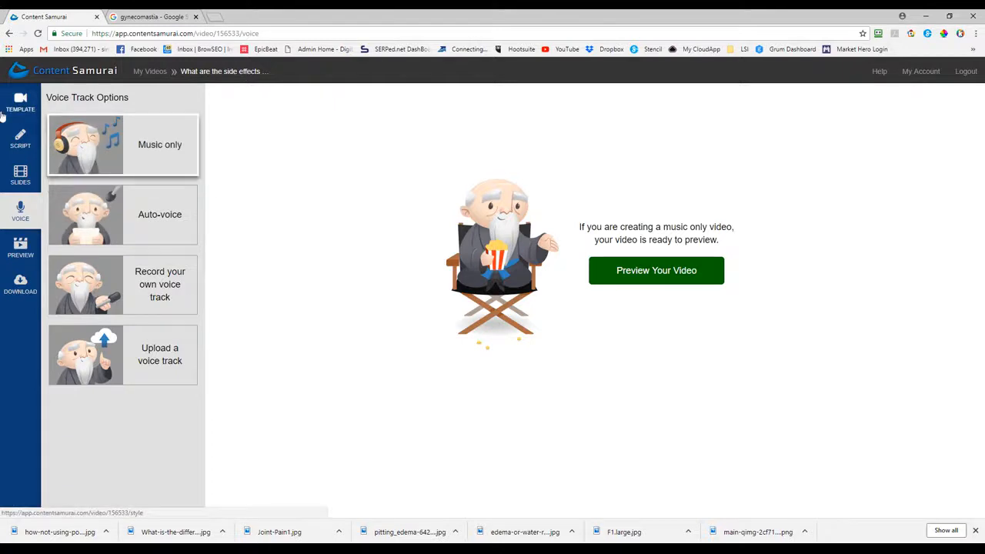
{"action": "mouse_move", "coordinate": [123, 144]}
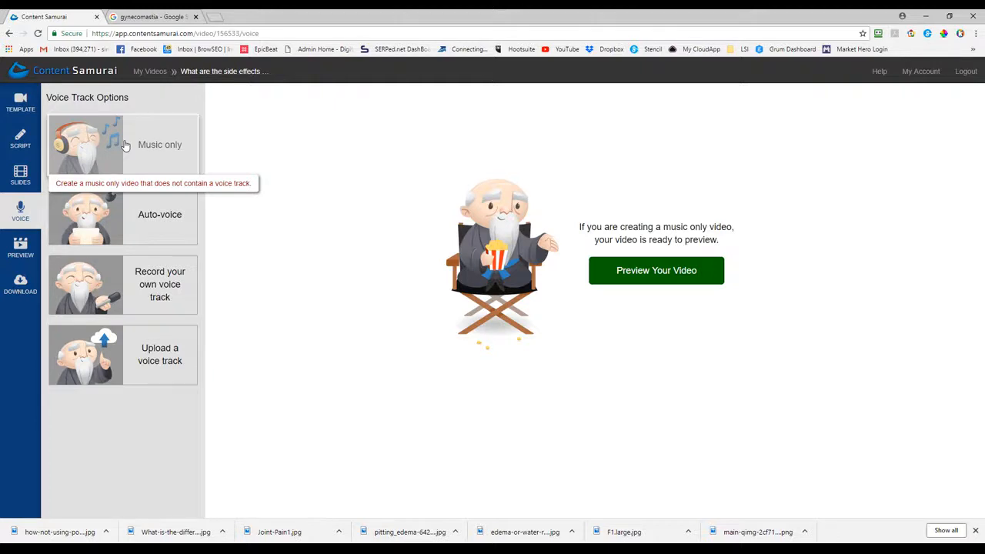
{"action": "mouse_move", "coordinate": [127, 218]}
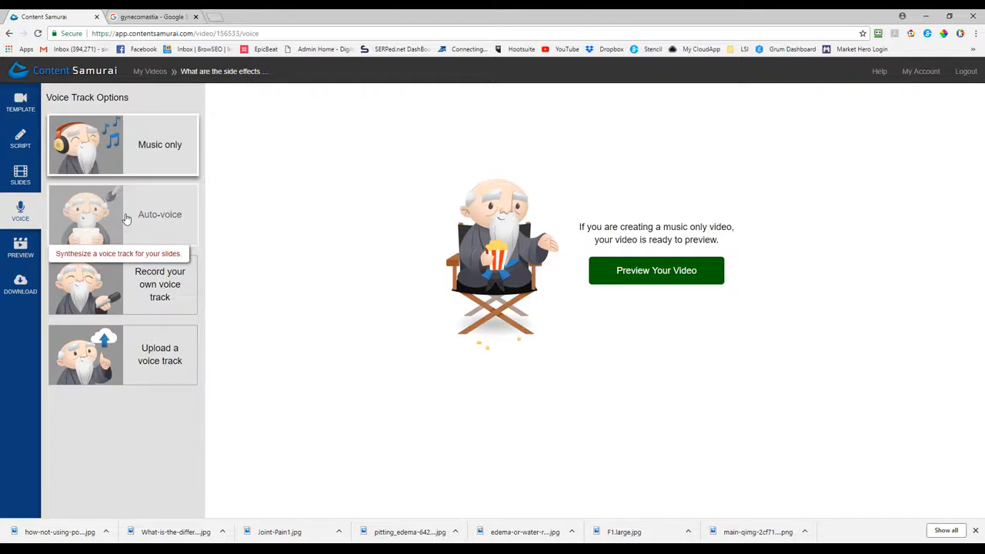
{"action": "mouse_move", "coordinate": [136, 291]}
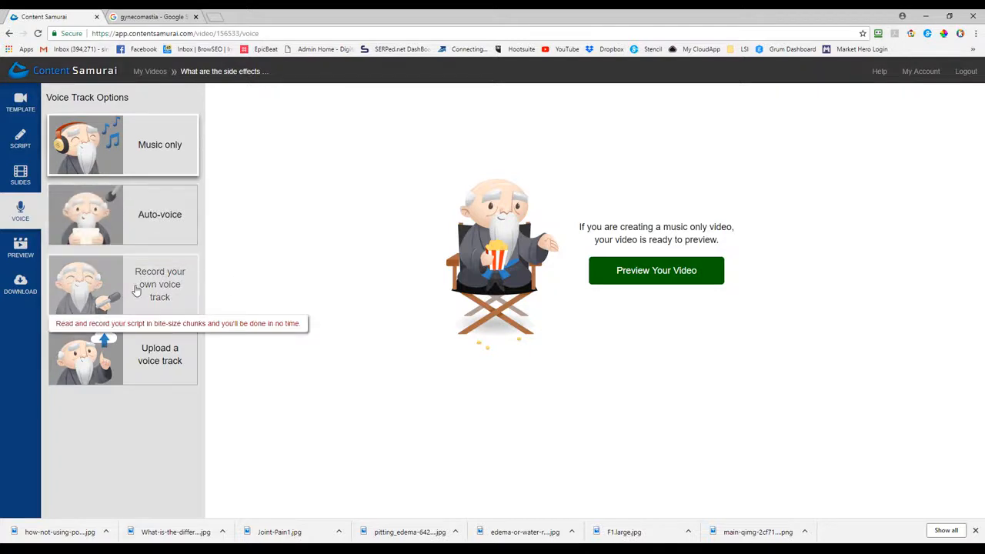
{"action": "mouse_move", "coordinate": [231, 320]}
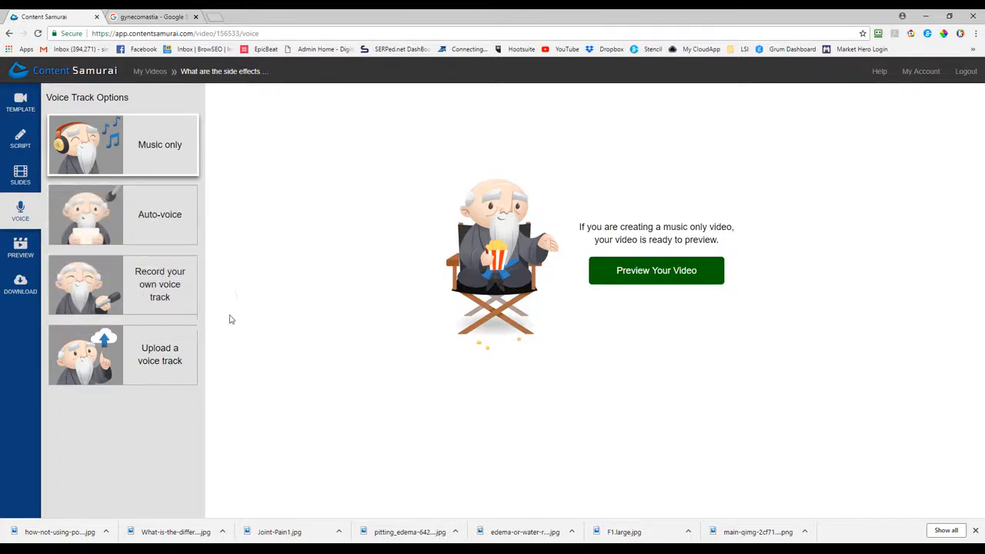
{"action": "mouse_move", "coordinate": [160, 354]}
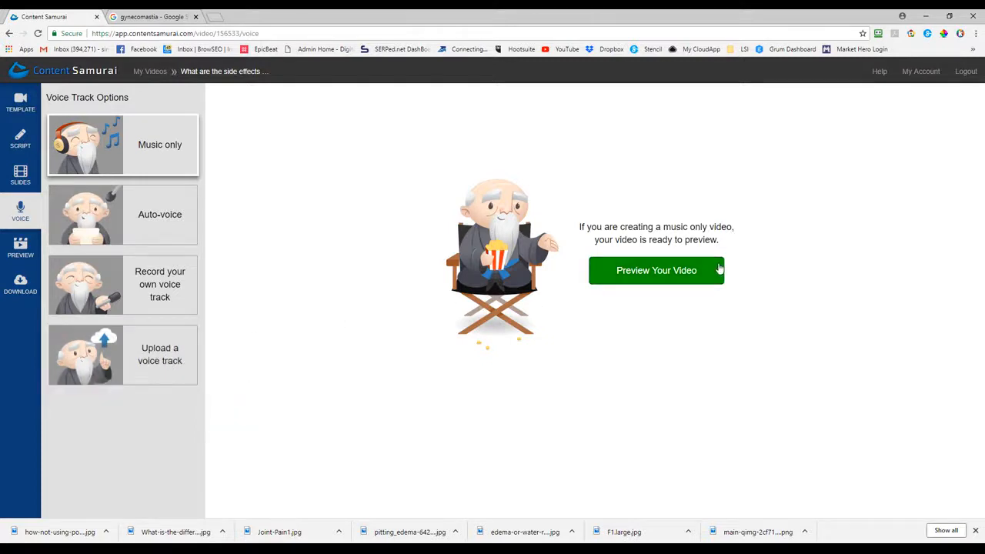
- Select Auto-voice with the Harvey voice and build the video preview
{"action": "left_click", "coordinate": [123, 214]}
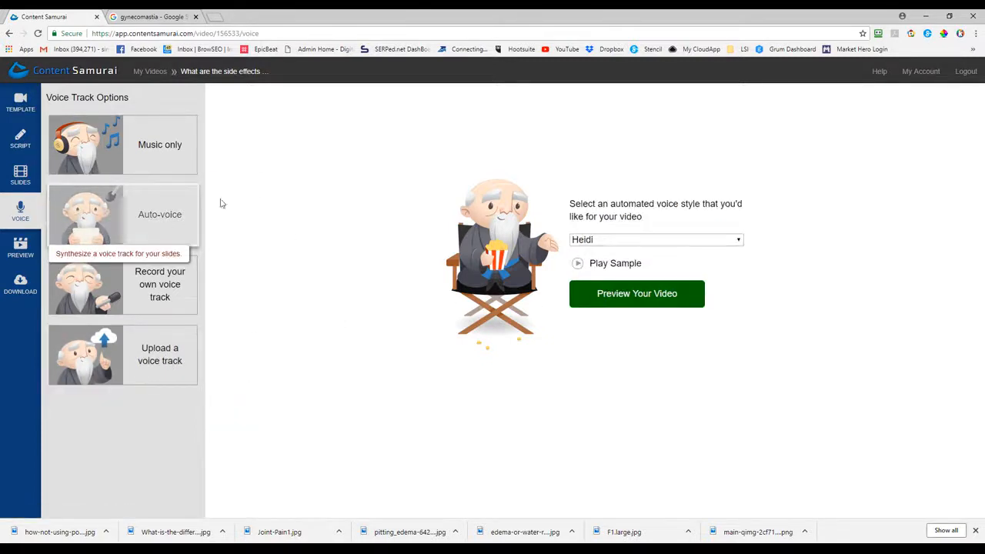
{"action": "left_click", "coordinate": [655, 239]}
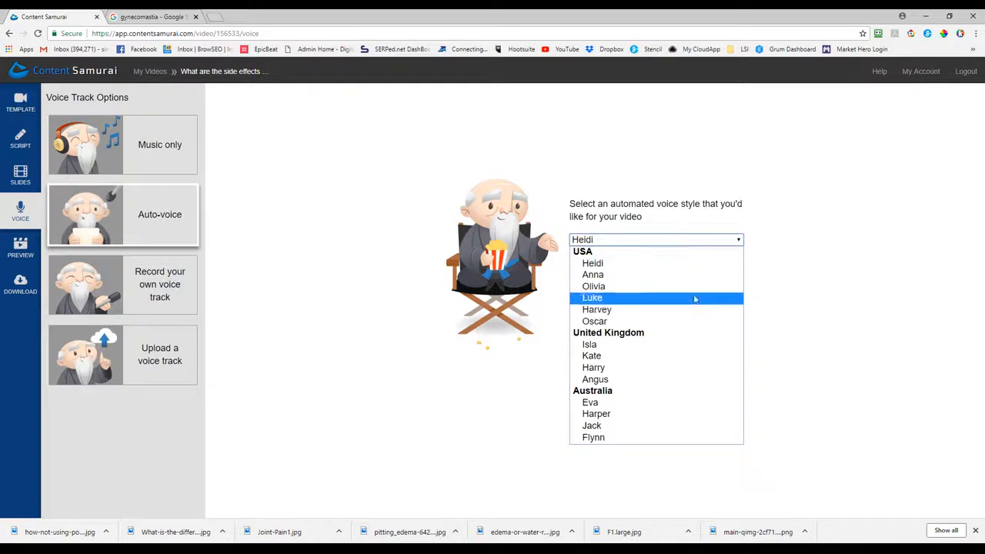
{"action": "left_click", "coordinate": [596, 309]}
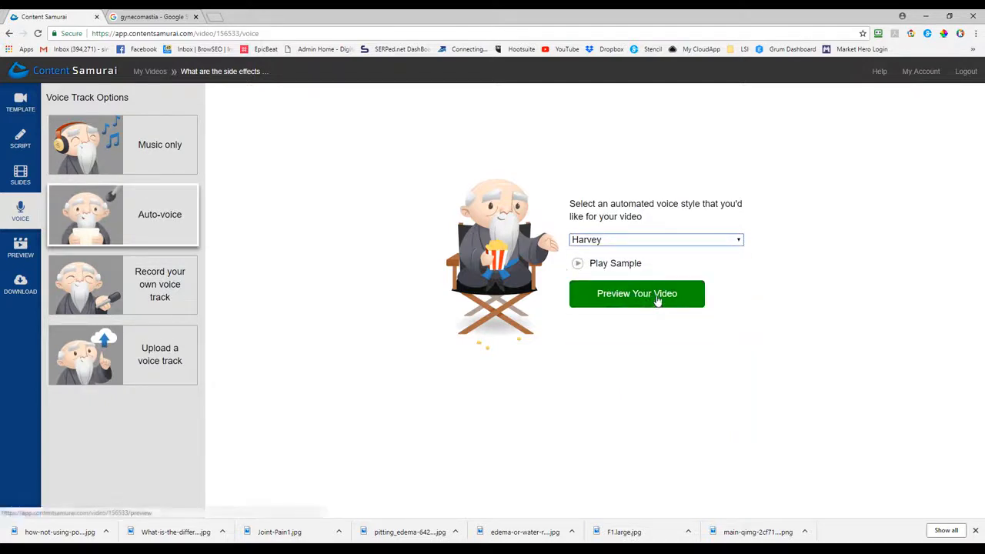
{"action": "left_click", "coordinate": [637, 294]}
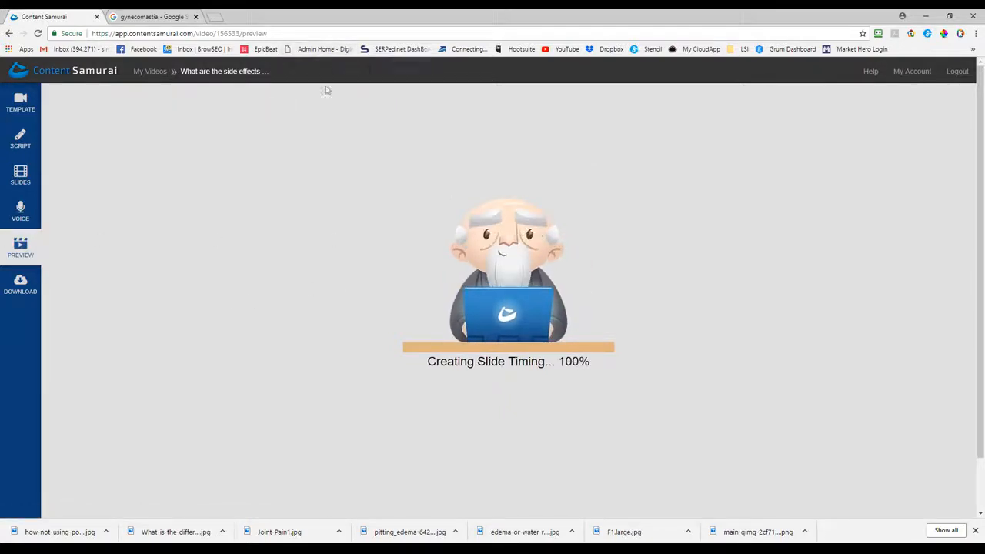
{"action": "mouse_move", "coordinate": [143, 48]}
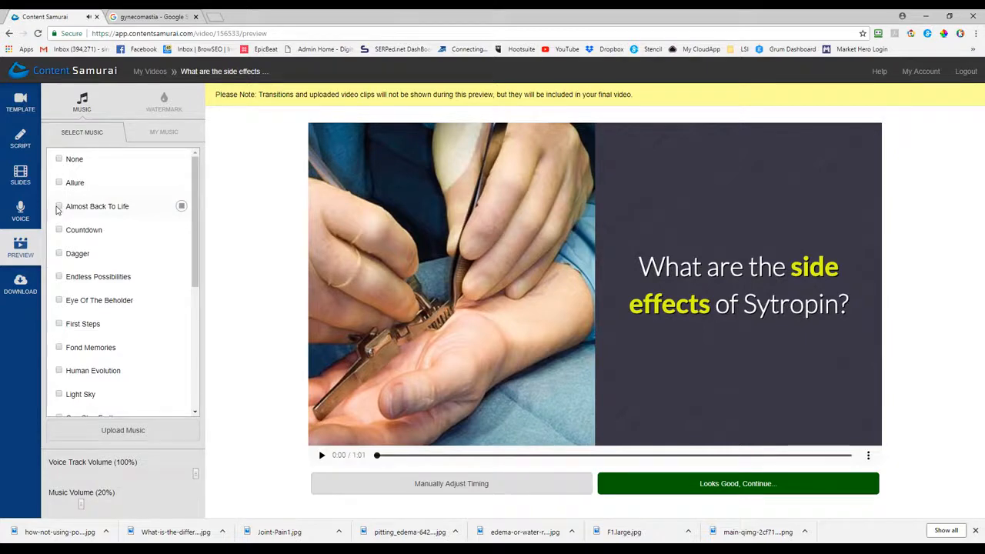
- Add 'Almost Back To Life' as background music at 40% volume
{"action": "left_click", "coordinate": [59, 207]}
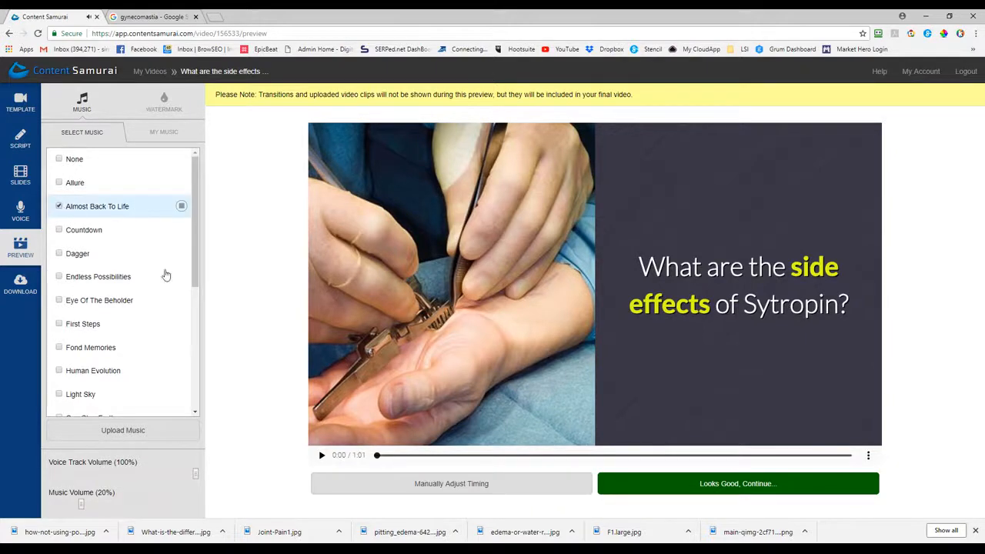
{"action": "scroll", "scroll_direction": "down", "scroll_amount": 3}
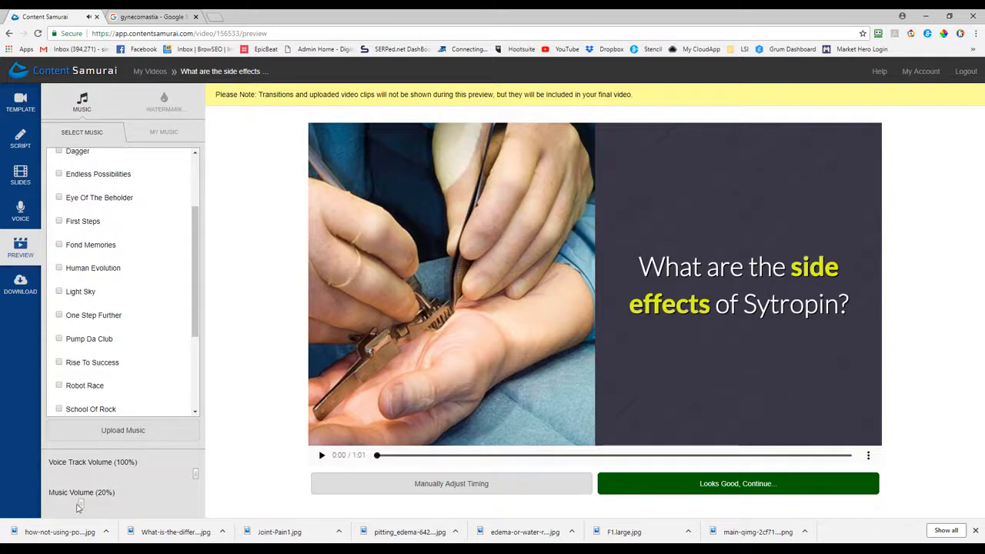
{"action": "left_click_drag", "start_coordinate": [80, 504], "coordinate": [109, 504]}
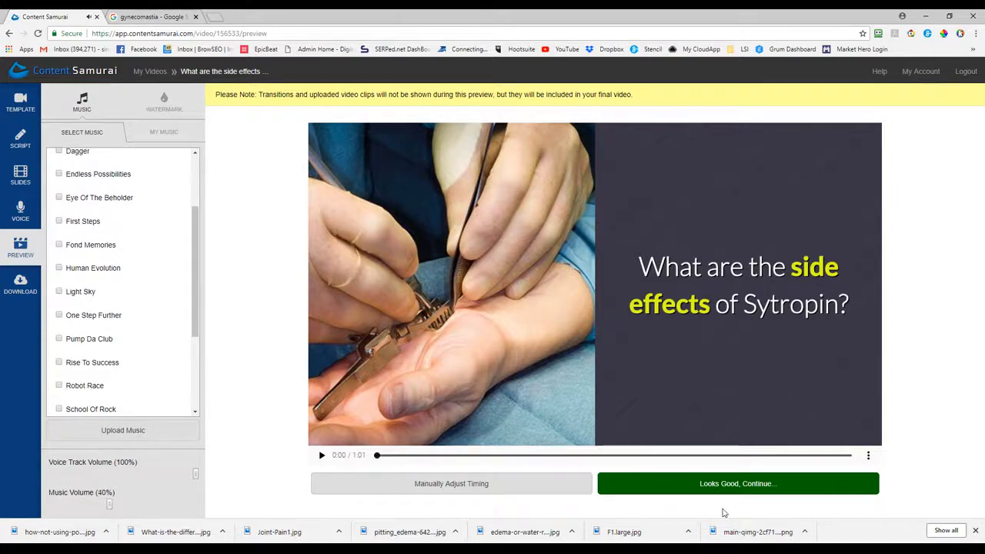
- Play and pause the preview, approve it, and start generating the final video
{"action": "left_click", "coordinate": [322, 455]}
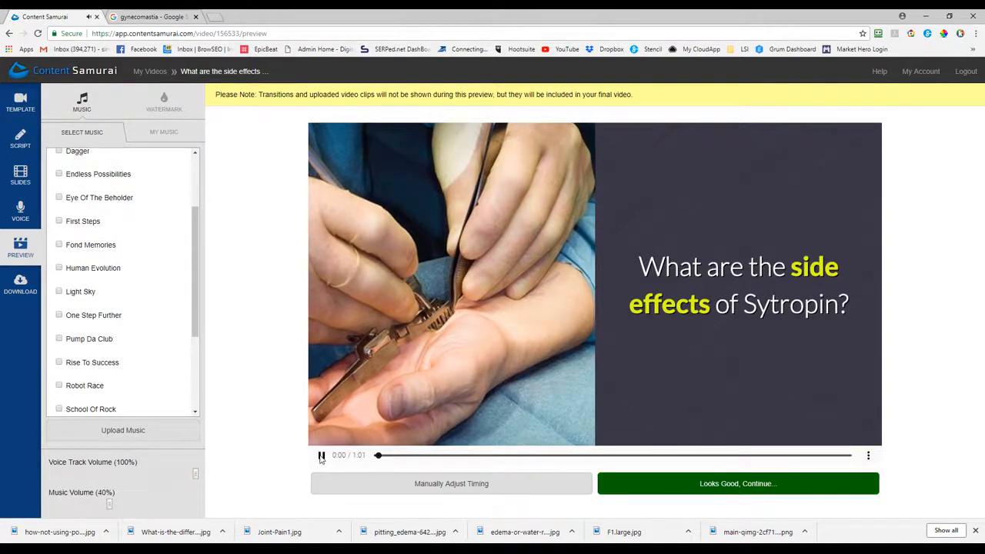
{"action": "left_click", "coordinate": [321, 455]}
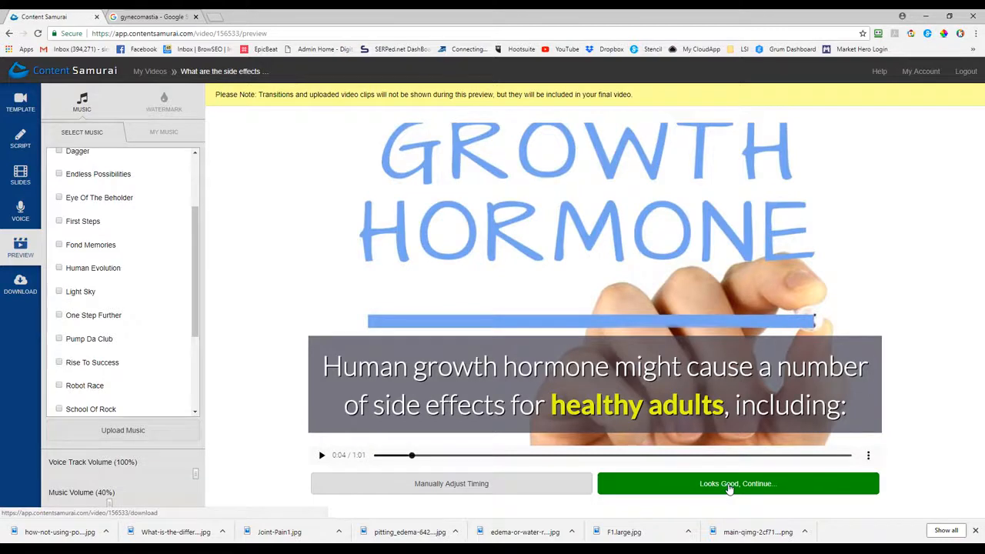
{"action": "left_click", "coordinate": [738, 484]}
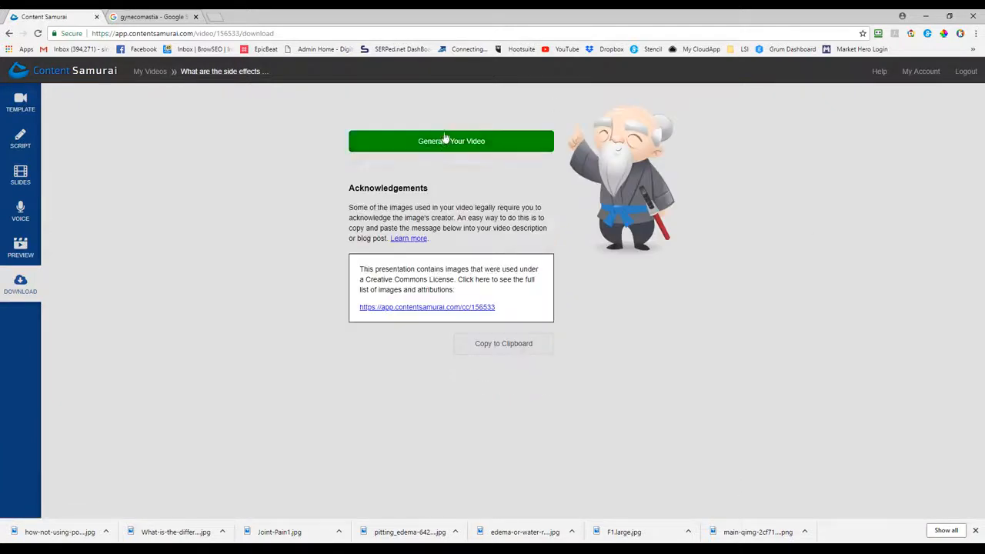
{"action": "left_click", "coordinate": [451, 141]}
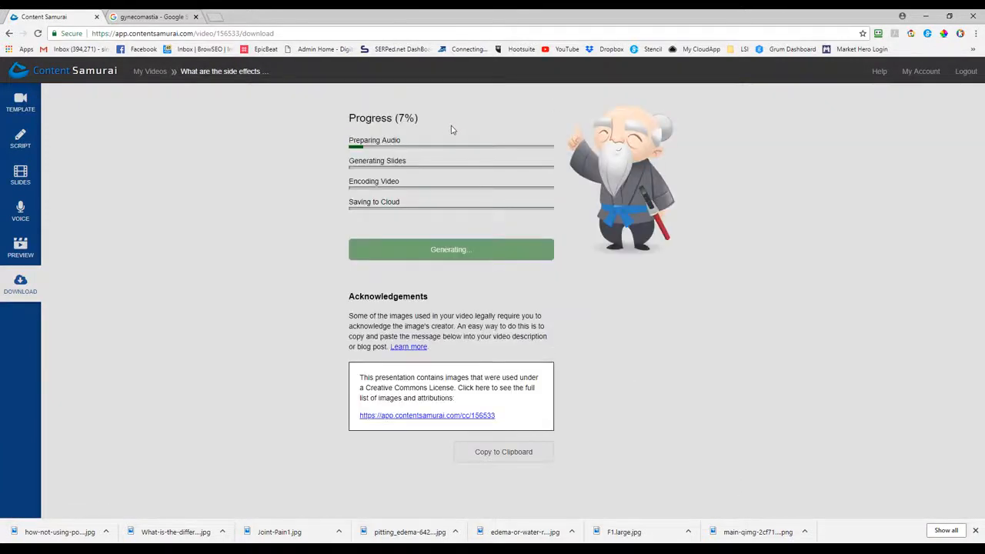